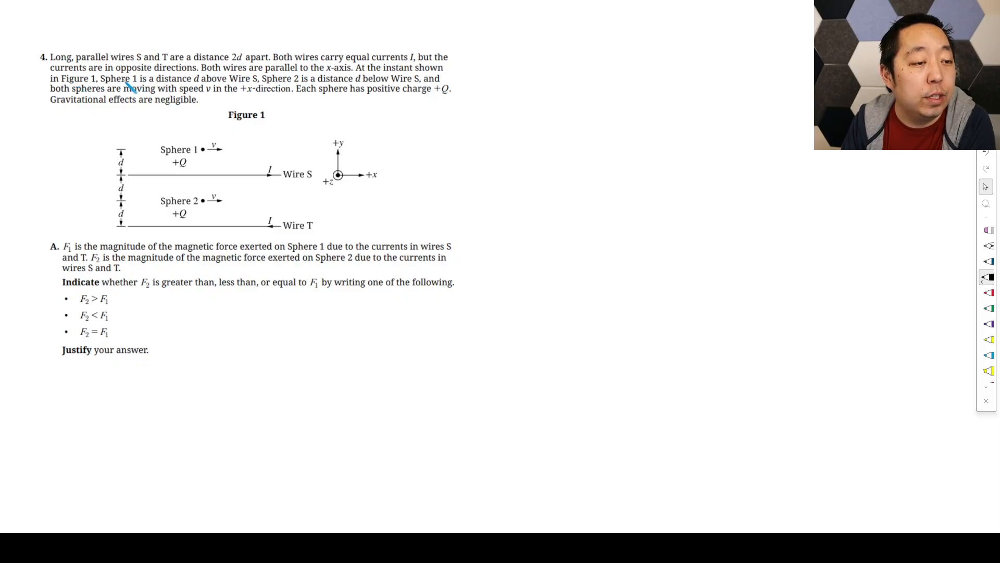
Step: Select the red pen in the Epic Pen toolbar after reading the wire problem
left_click_drag(220, 150, 208, 168)
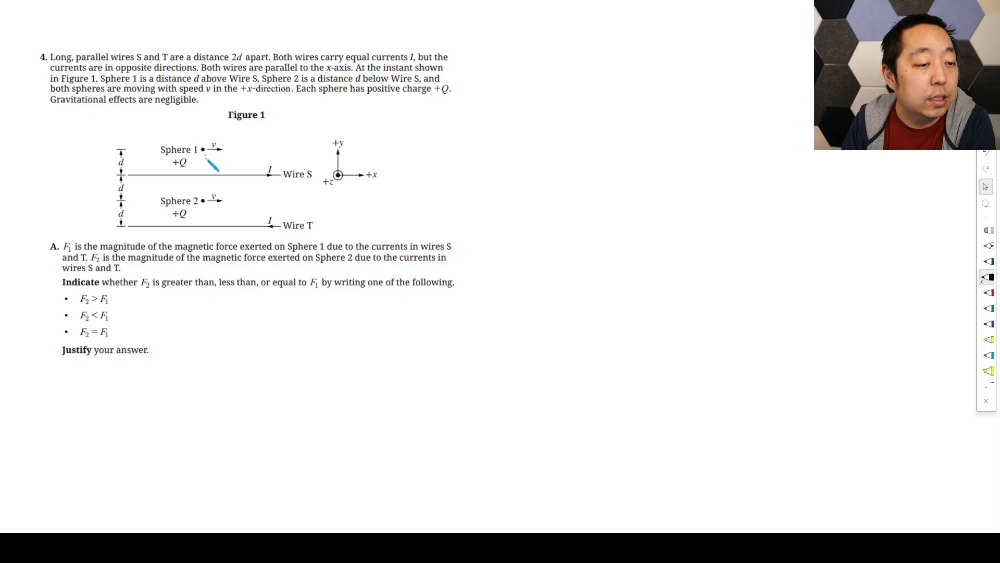
left_click_drag(217, 169, 232, 124)
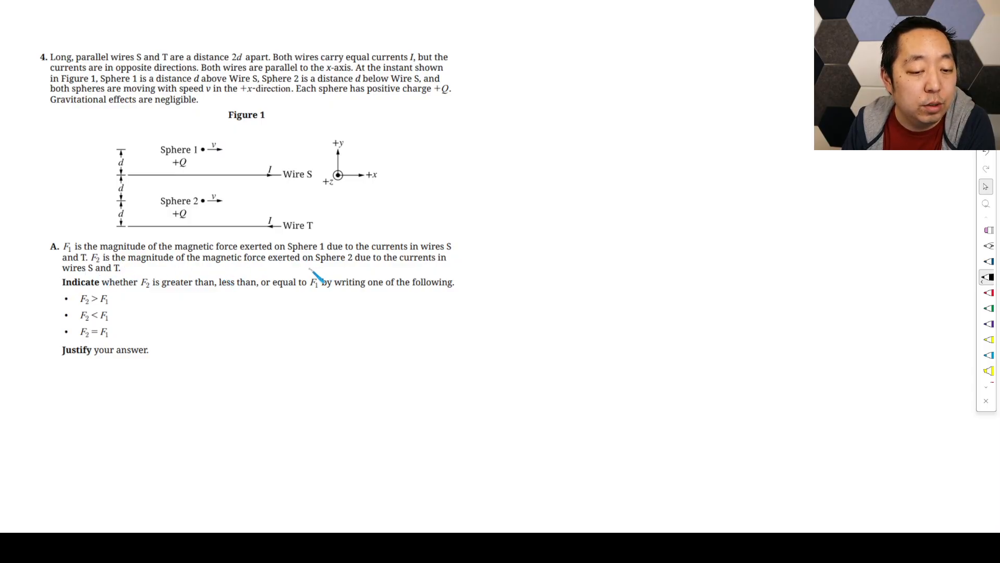
mouse_move(153, 306)
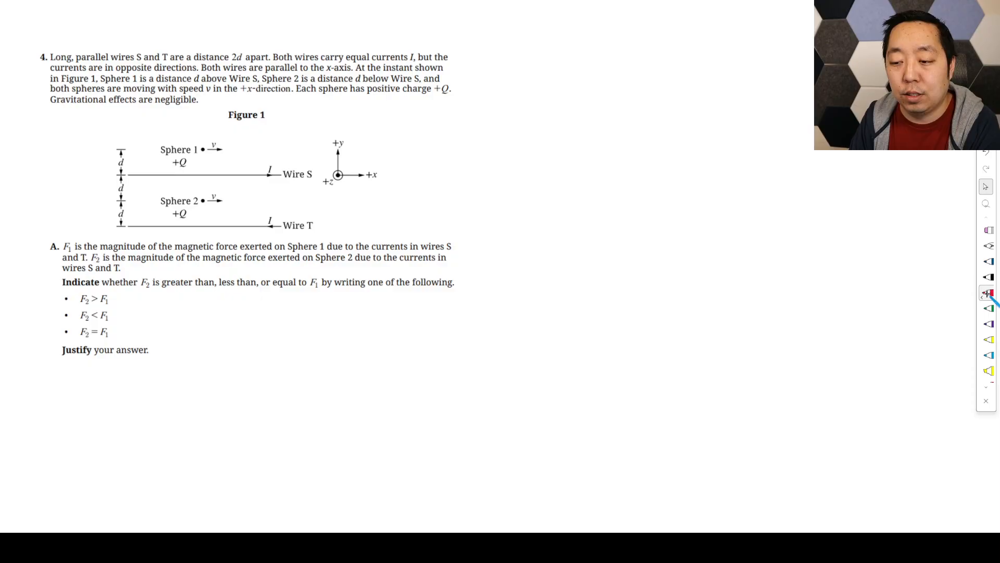
Step: Sketch a trial upward force arrow above Sphere 1 in red, then wipe it off the page
left_click_drag(223, 150, 210, 163)
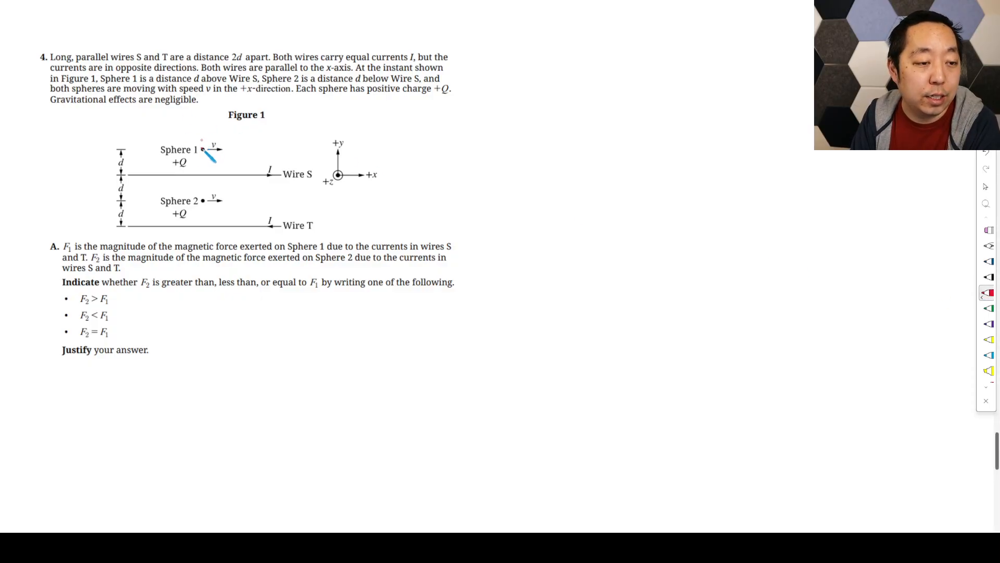
left_click_drag(204, 147, 207, 114)
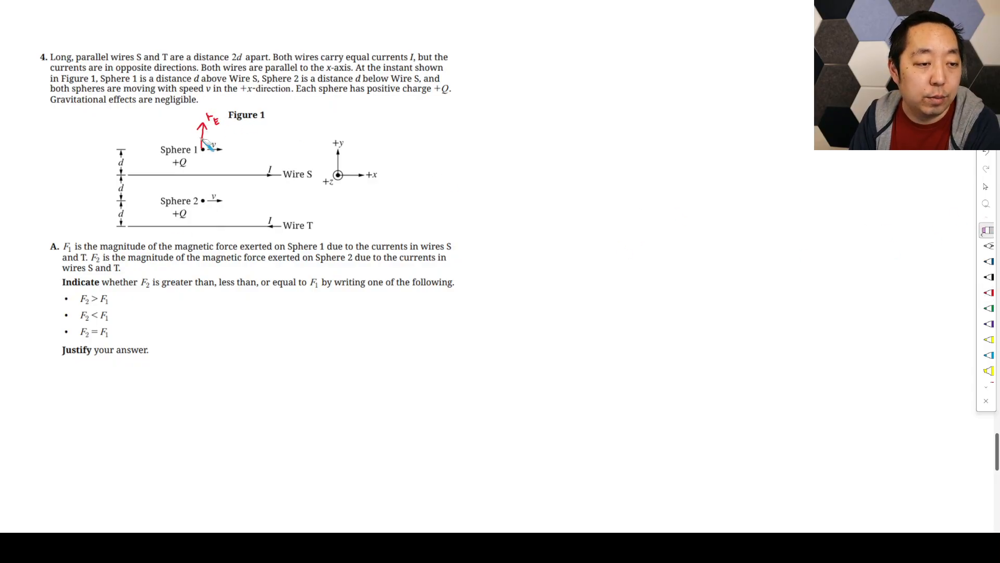
left_click(988, 277)
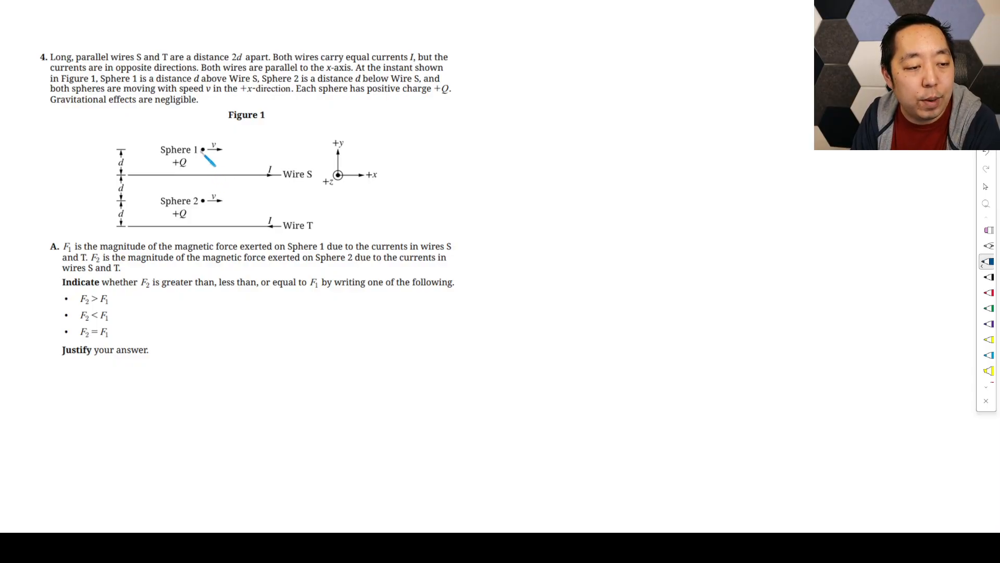
Step: Draw wire S's blue field loop labelled B_s and wire T's red field loop through both spheres
left_click_drag(204, 156, 207, 204)
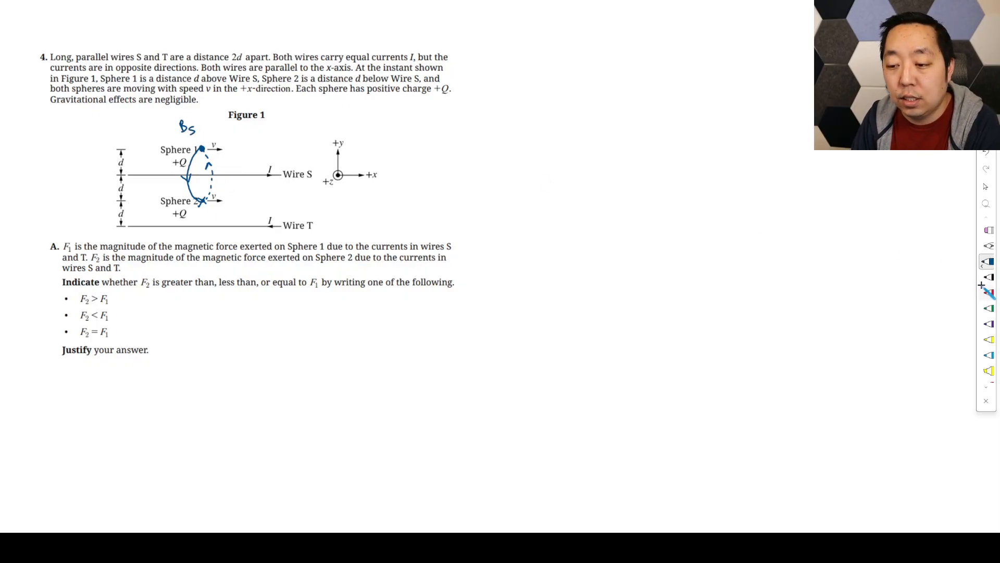
left_click_drag(203, 230, 219, 222)
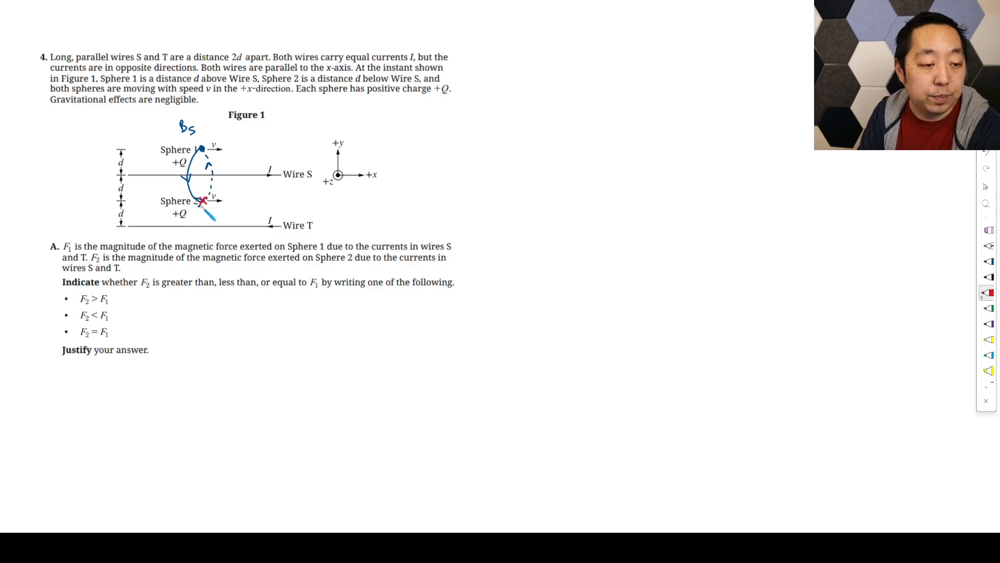
left_click_drag(205, 204, 210, 240)
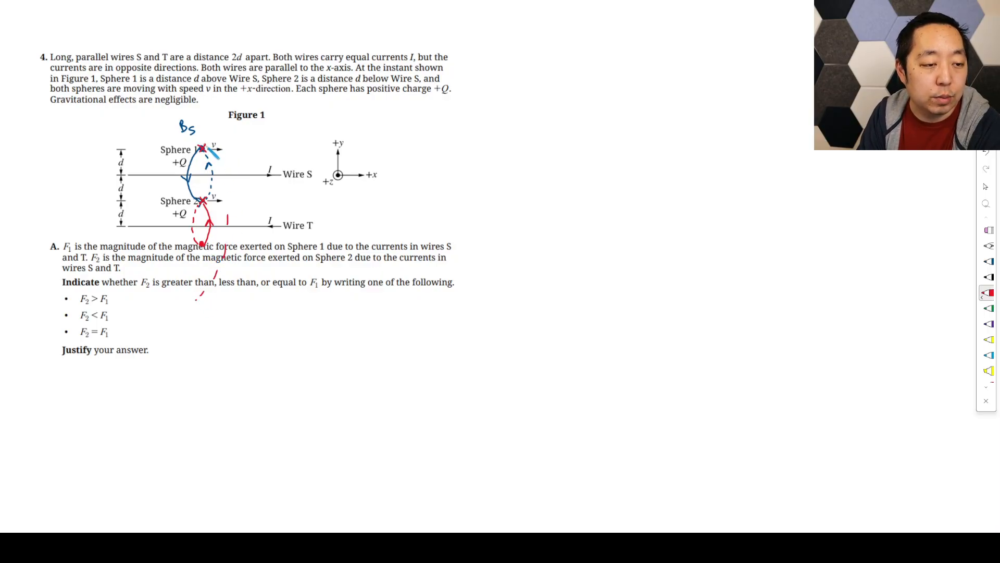
left_click_drag(205, 147, 198, 297)
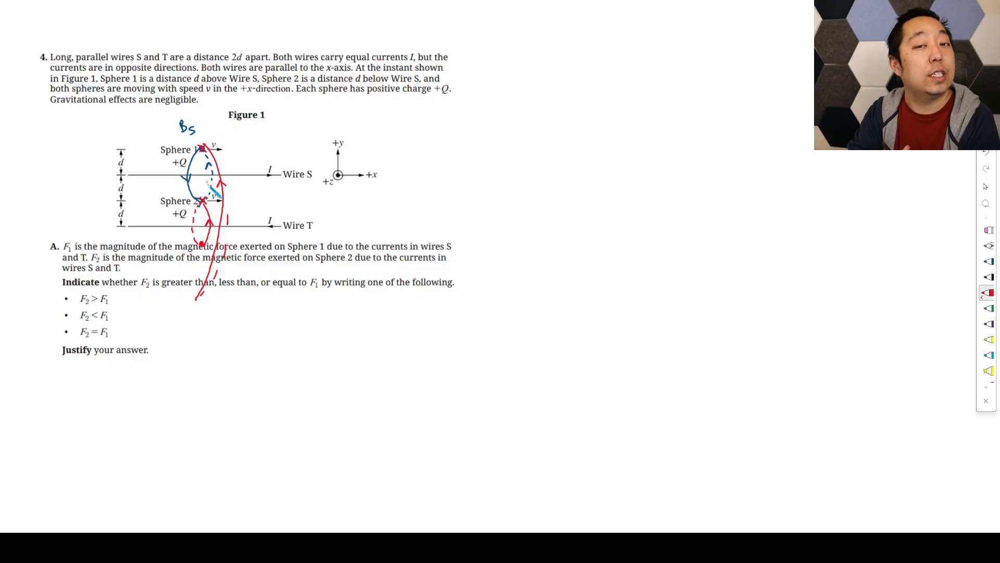
Step: Switch to black ink and begin writing the F2 > F1 answer
left_click_drag(210, 198, 223, 214)
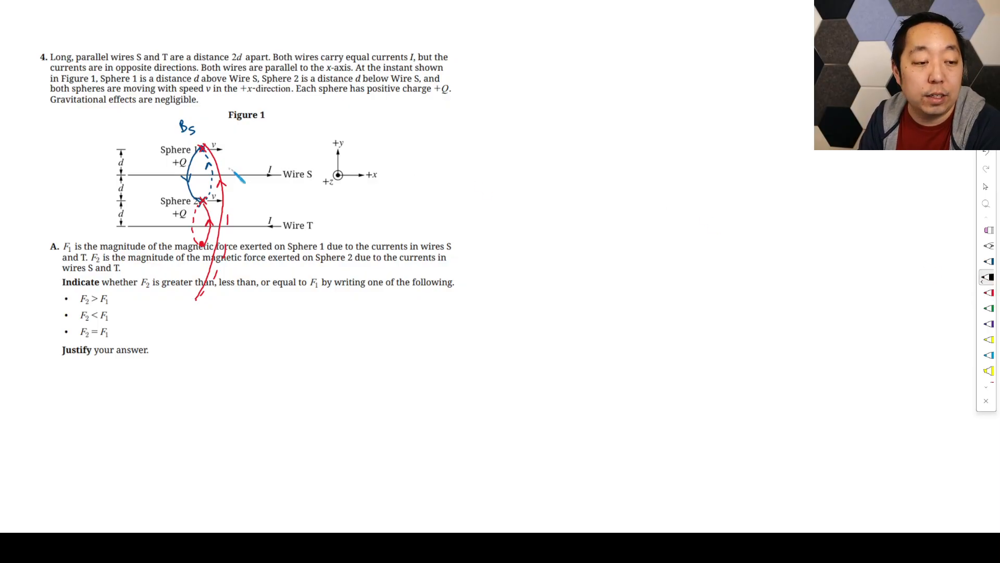
type("F2 > F1")
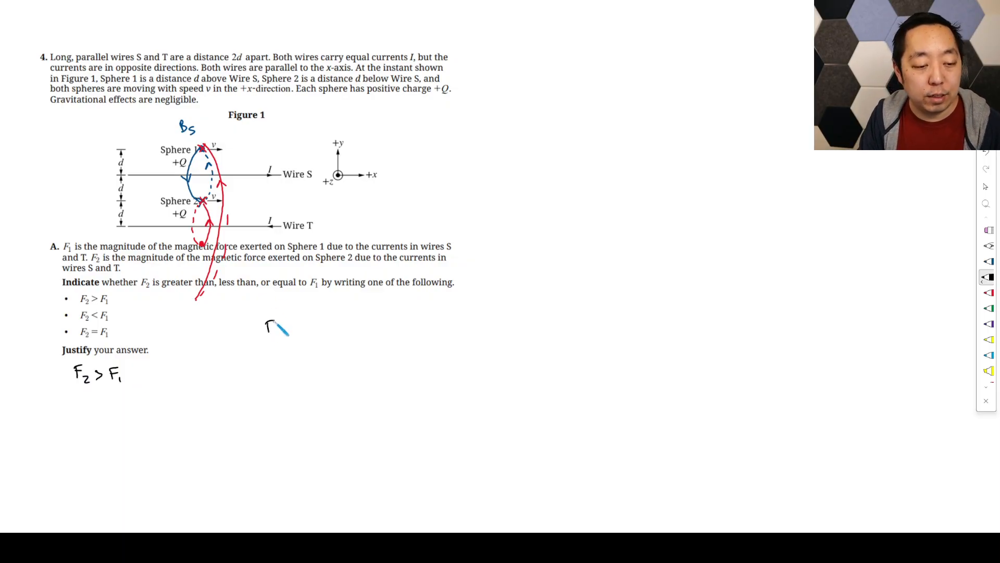
Step: Write F_B = qv × B = qvB beside the F2 > F1 answer
type("F_B =")
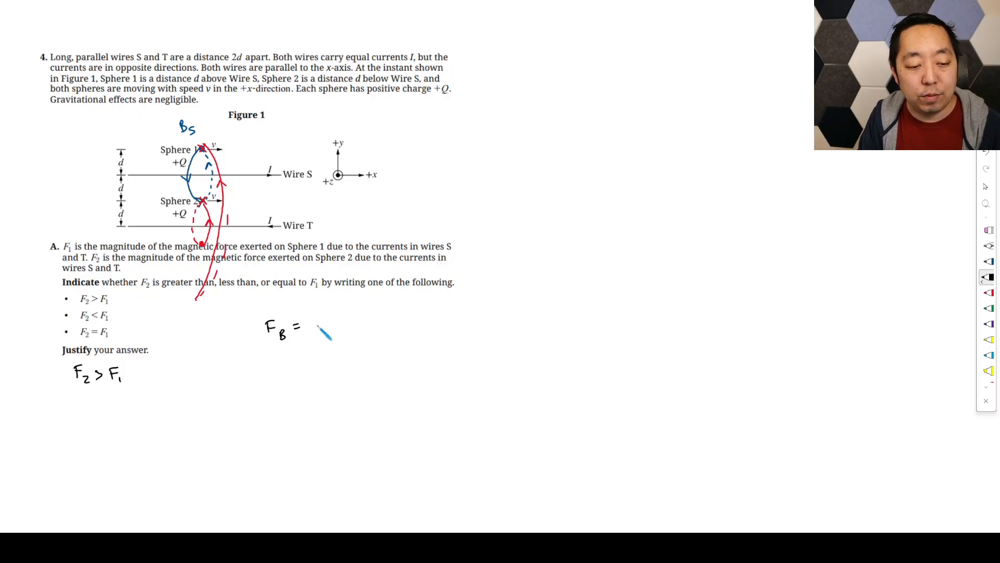
type("qv x B =")
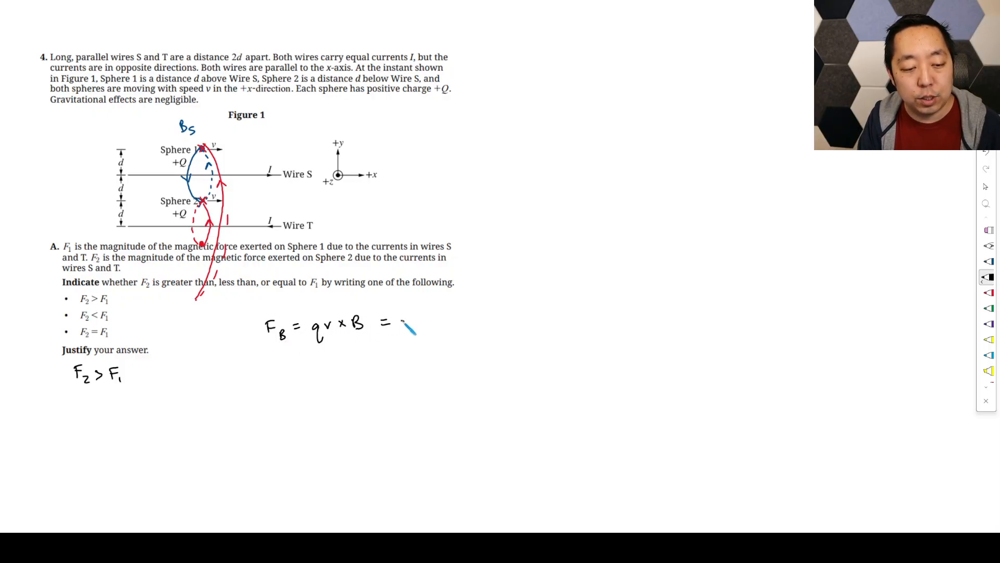
type("qvB")
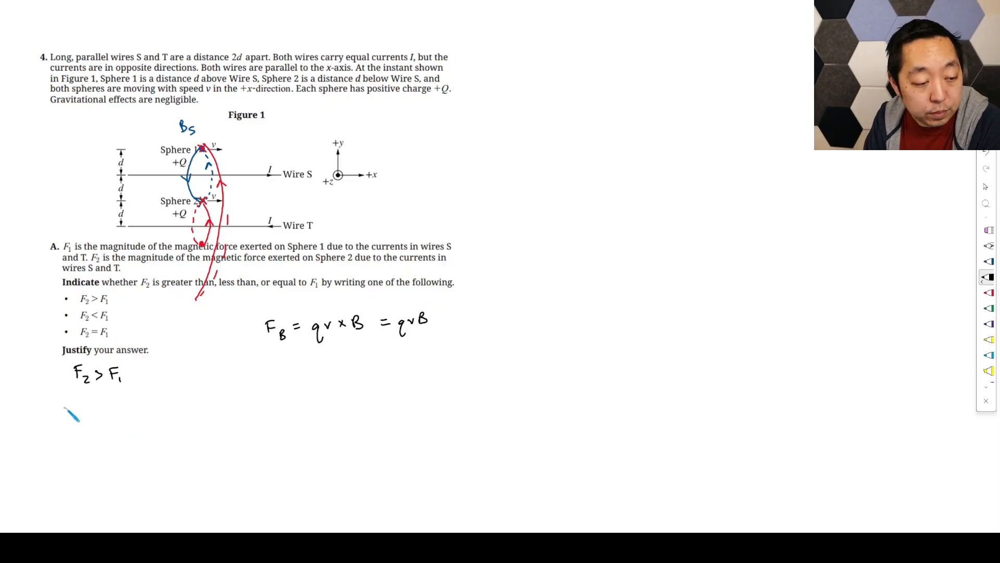
Step: Write that both charges move with the same charge and speed through fields perpendicular to the velocity
type("Both")
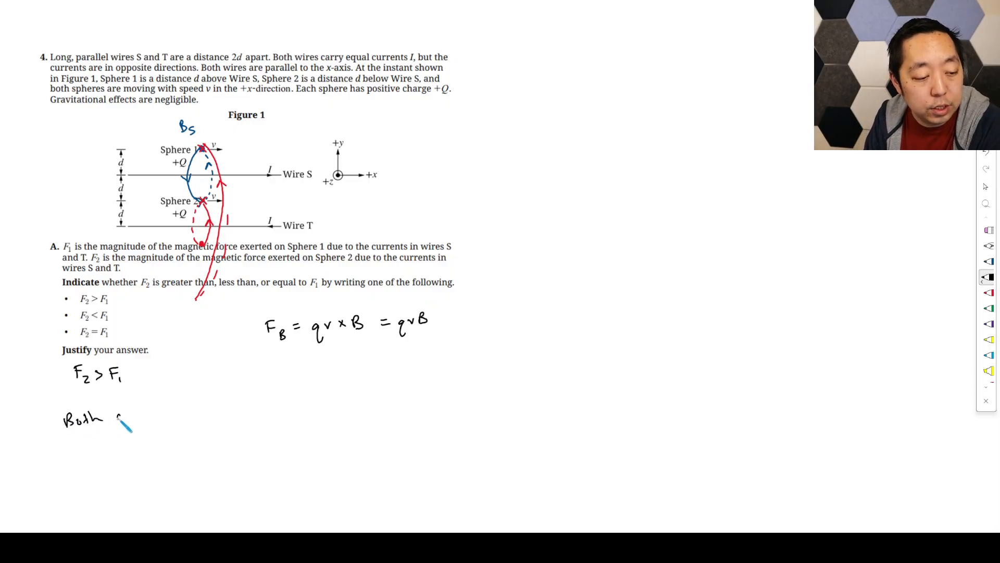
type("charges")
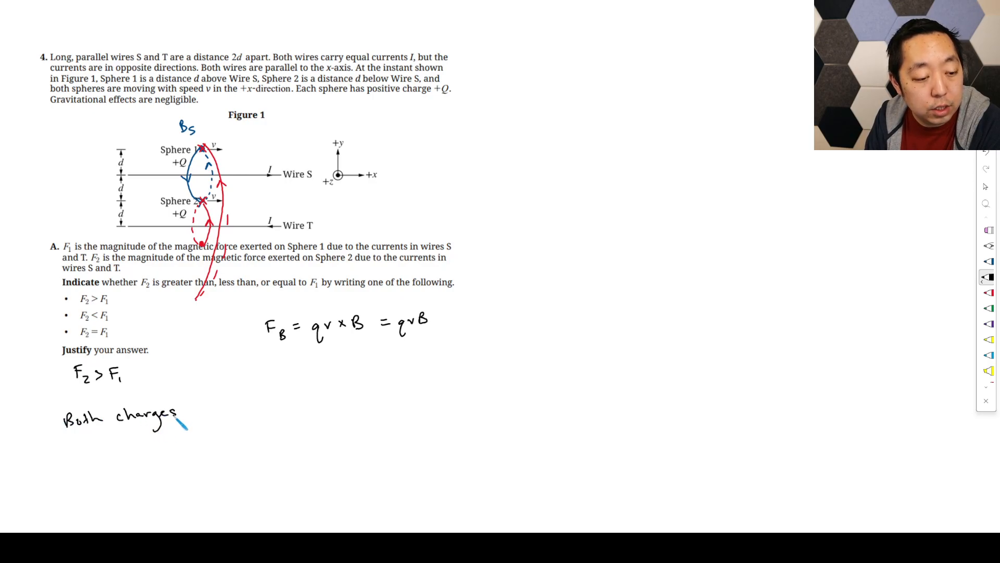
type("are moving")
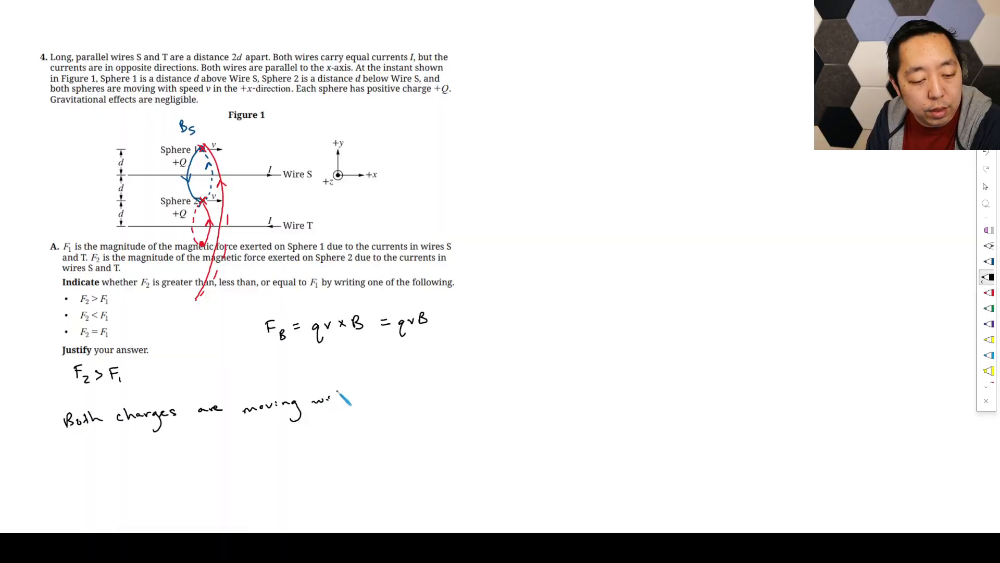
type("with the")
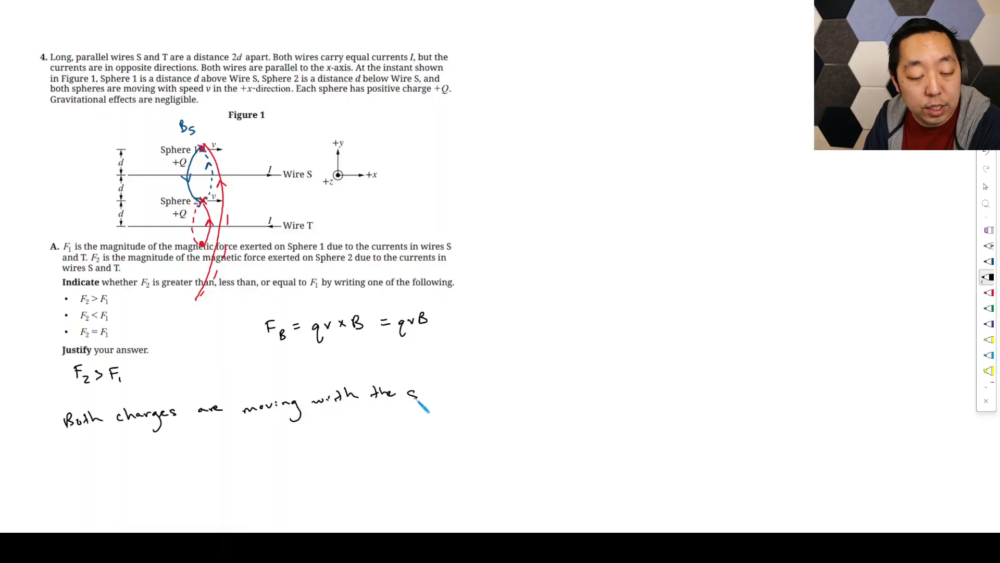
type("same")
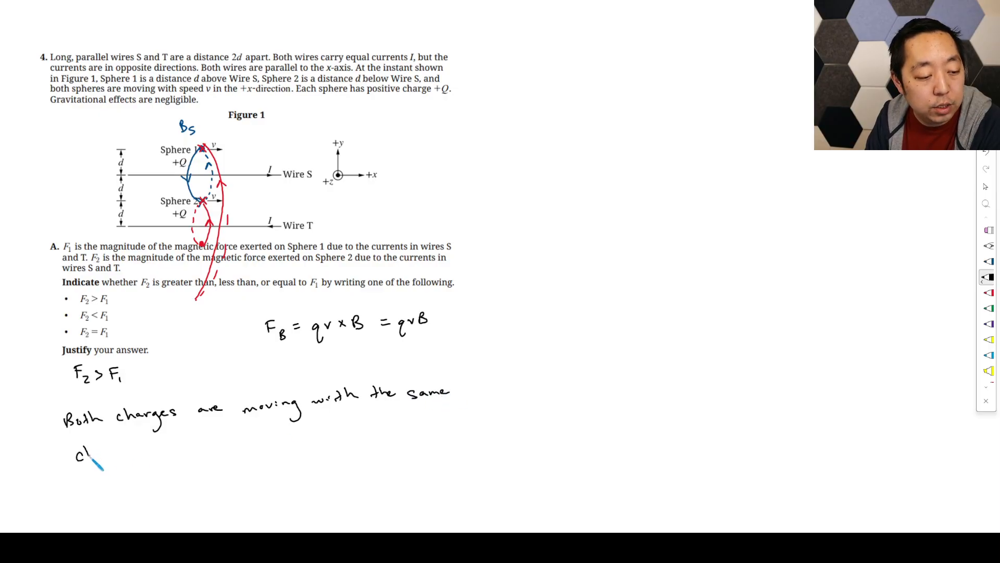
type("charge an")
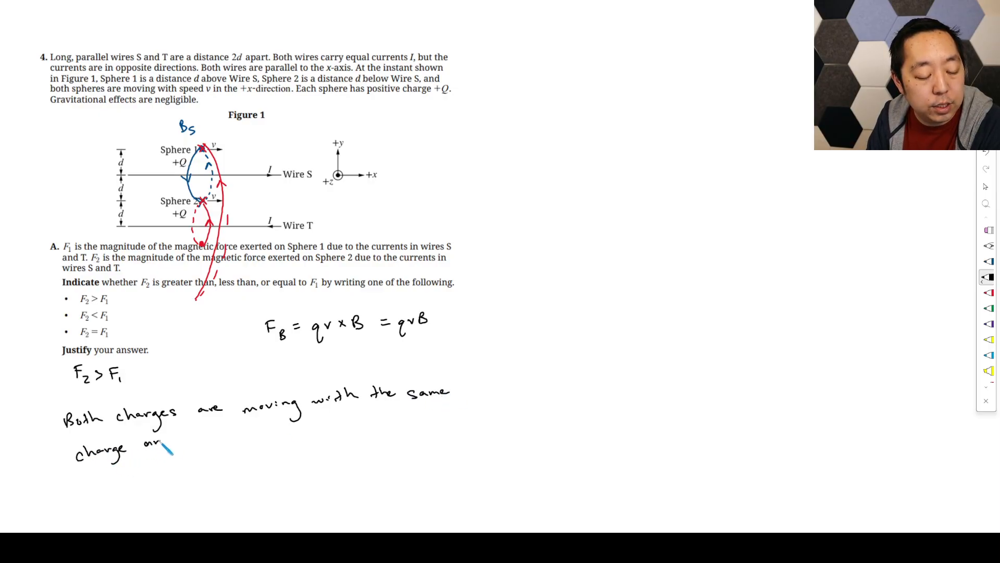
type("and speed")
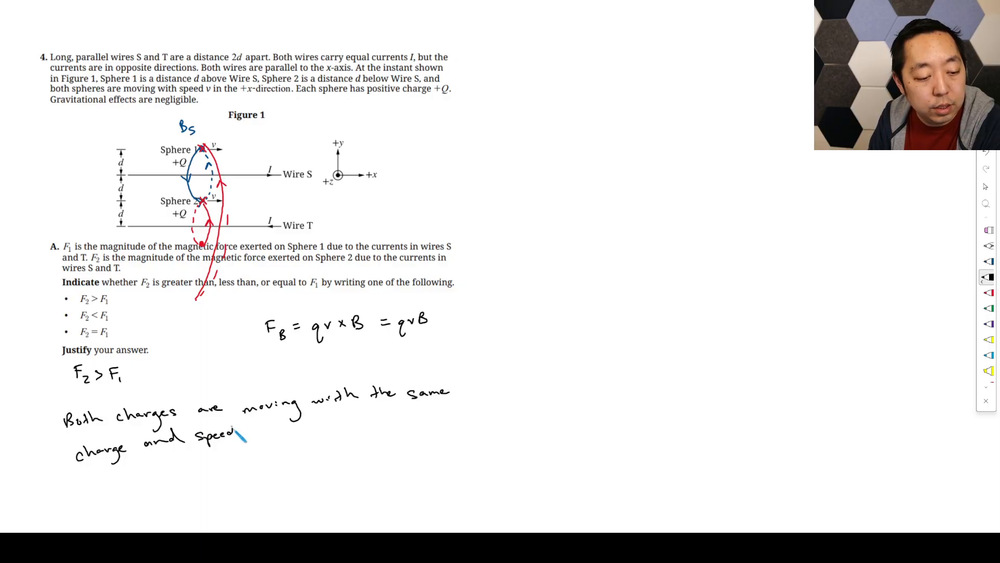
type("through a magnetic")
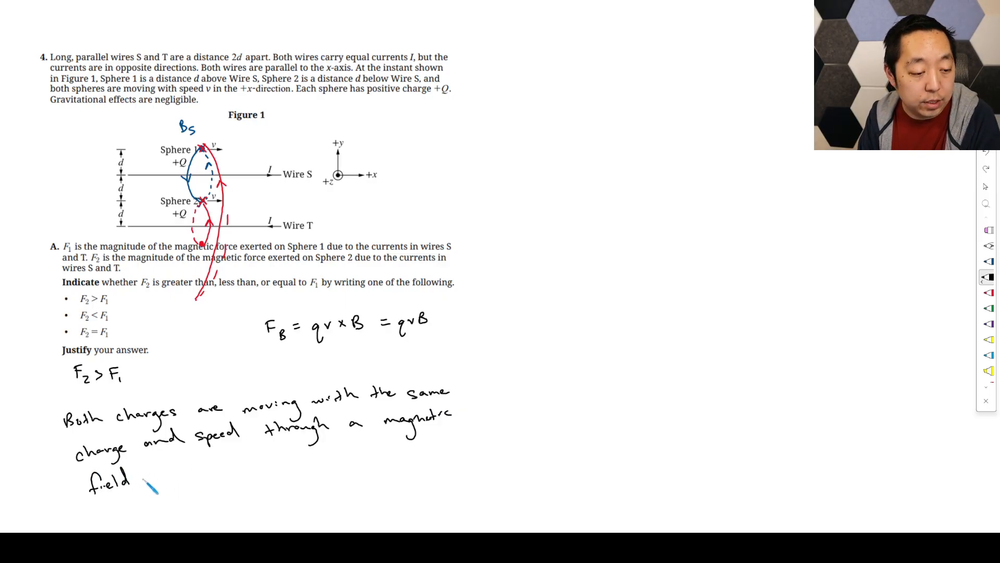
type("perpen")
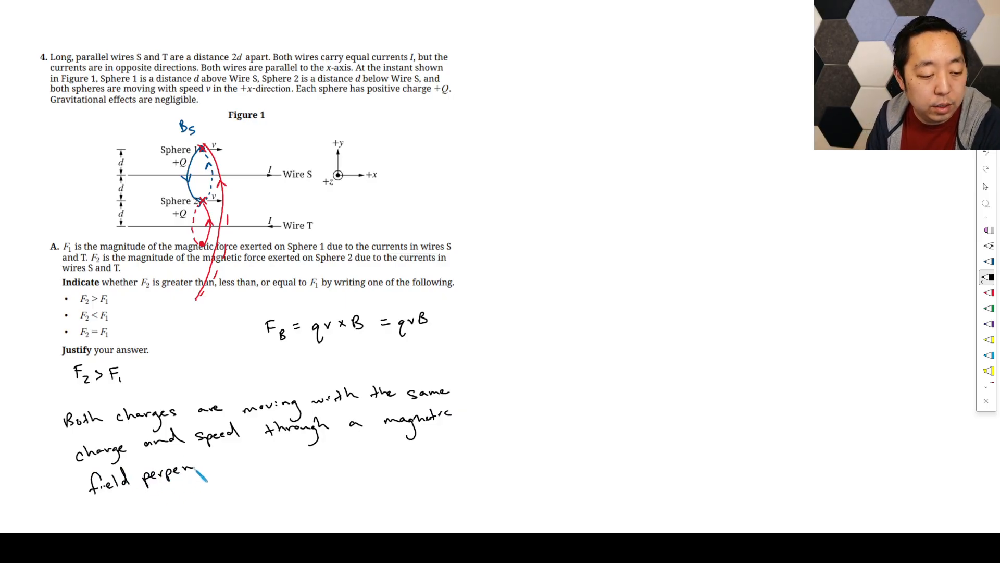
type("dicular")
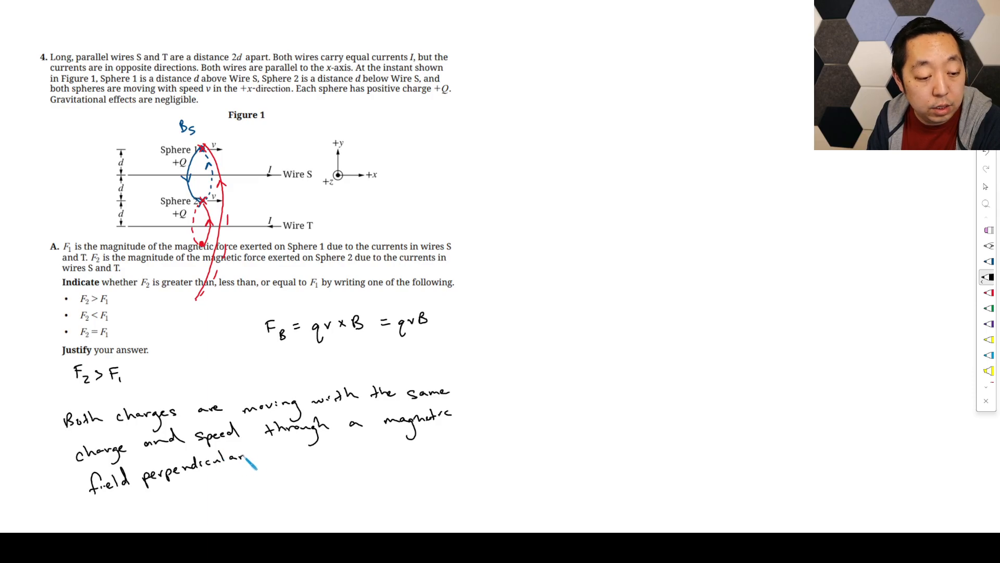
type("to the v")
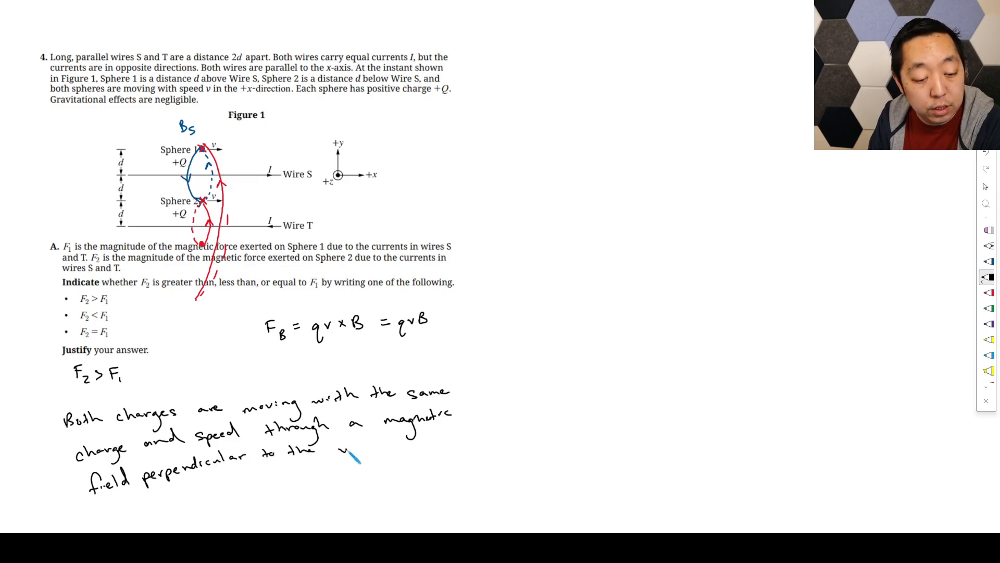
type("velocity.")
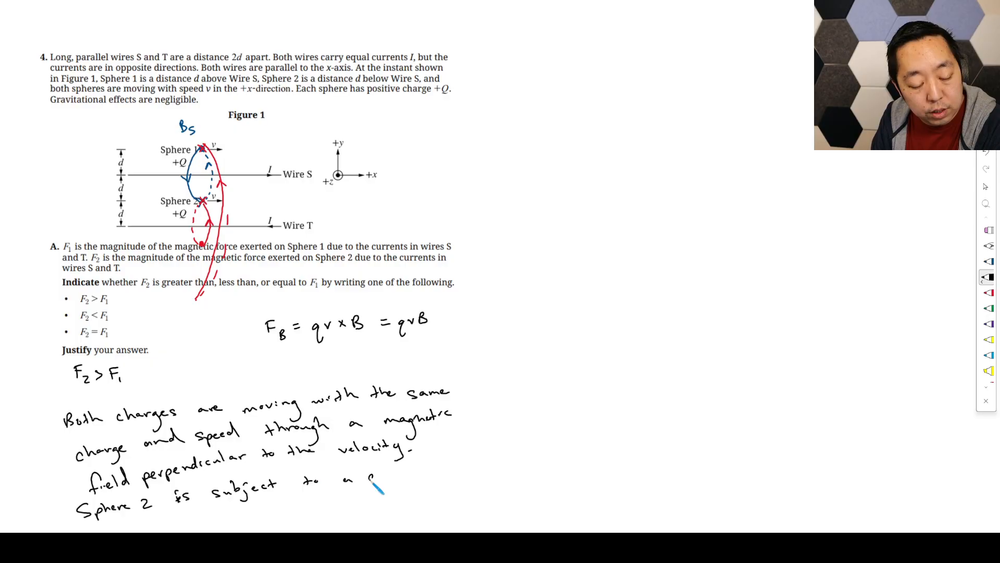
Step: Add that Sphere 2 is subject to a greater net magnetic field because both…
type("greater")
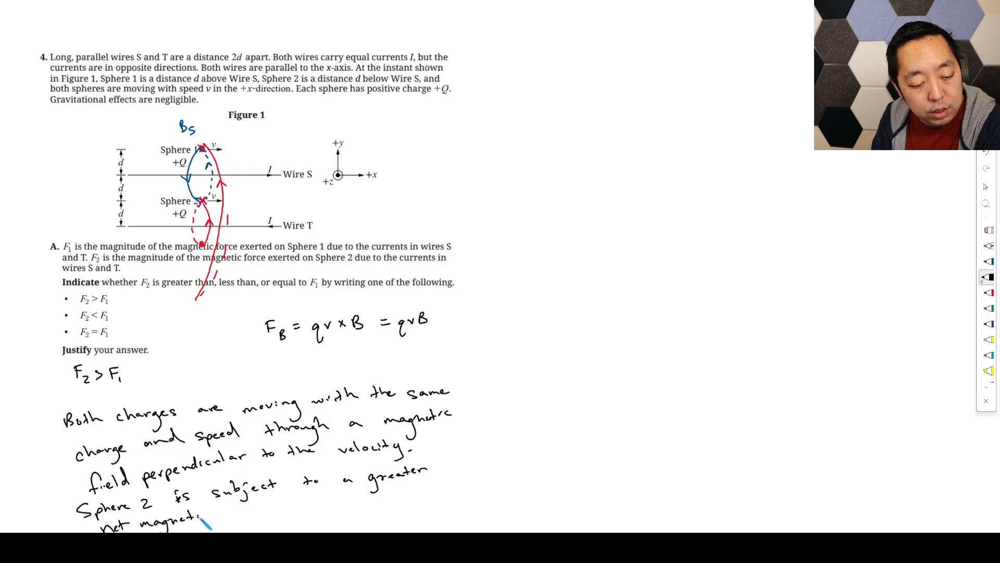
type("field")
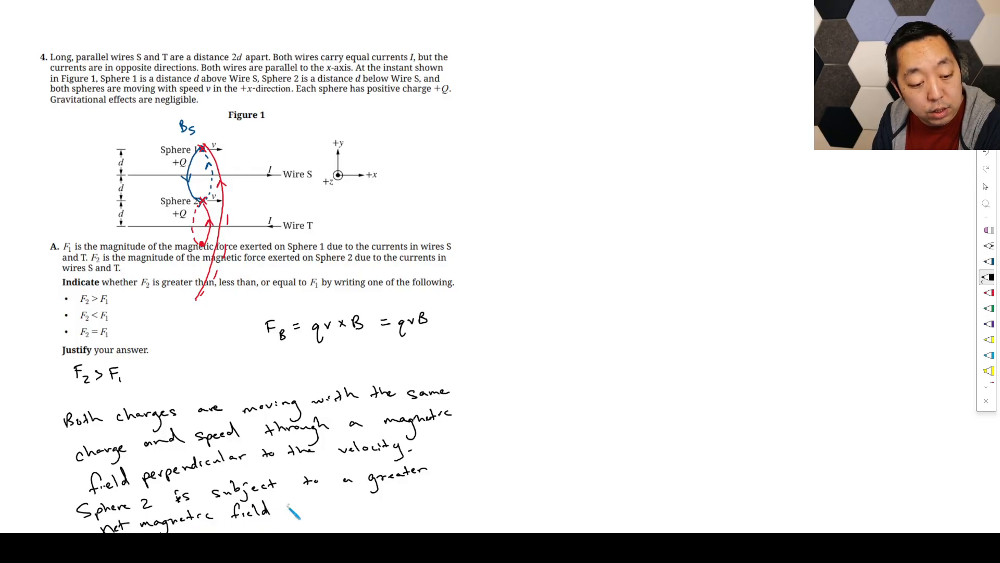
type("becaus")
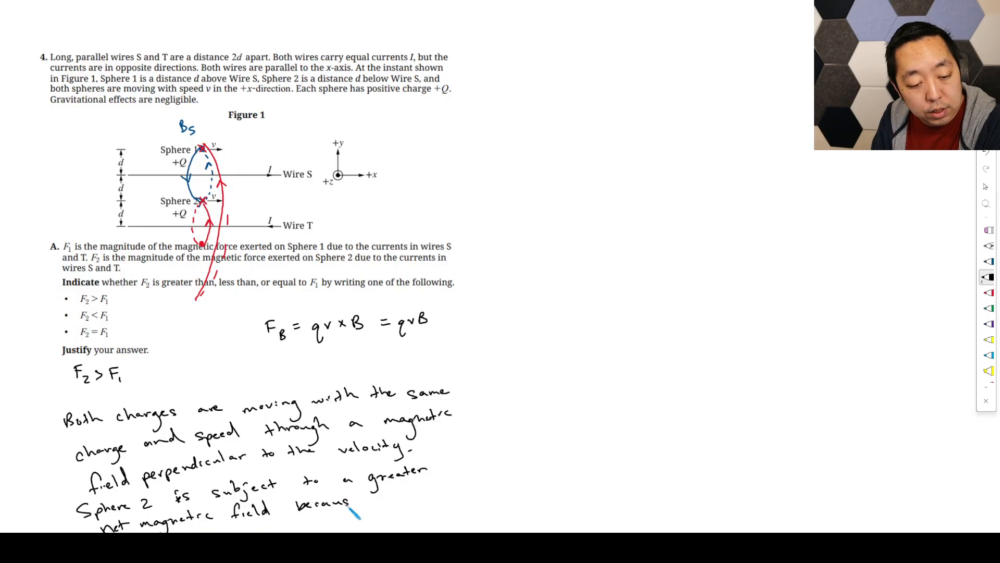
type("both")
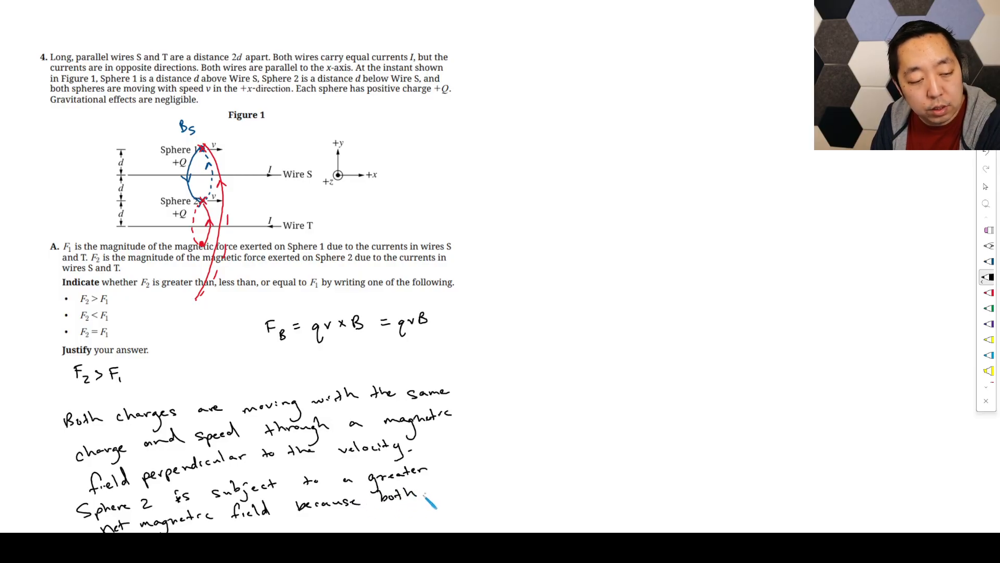
Step: Continue: wires are adding to B field in the −z direction at Sphere 2
scroll("down", 3)
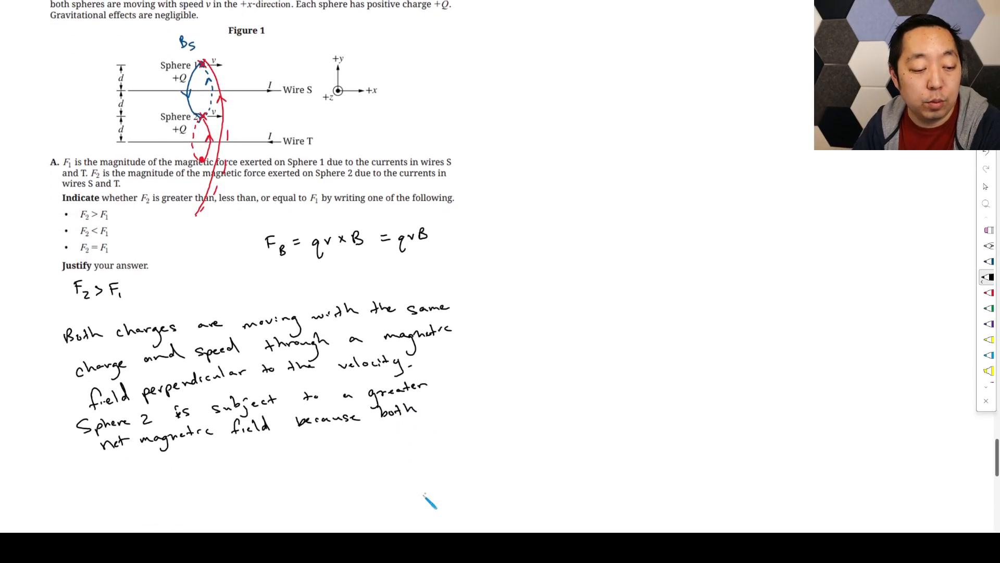
type("wires")
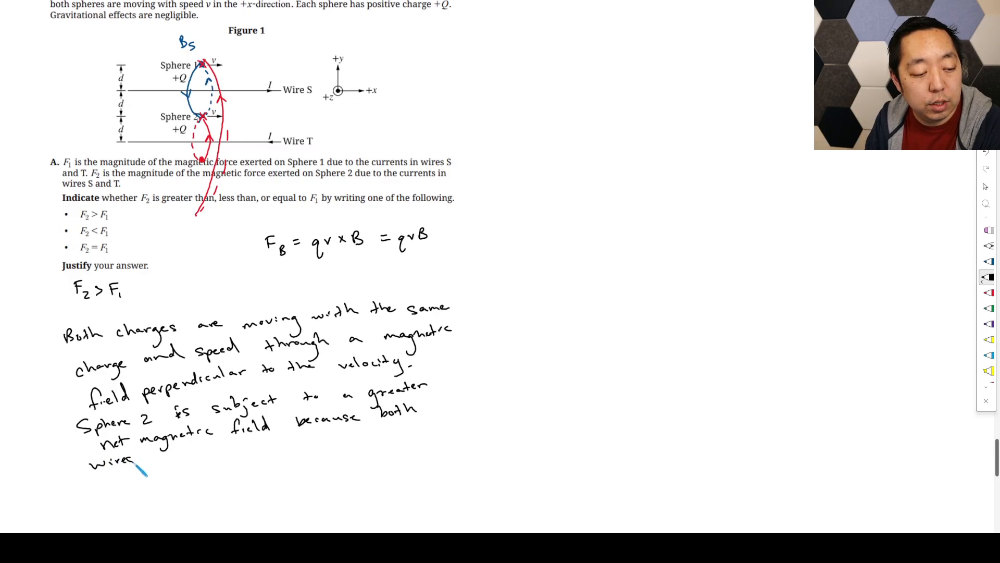
type("are adding")
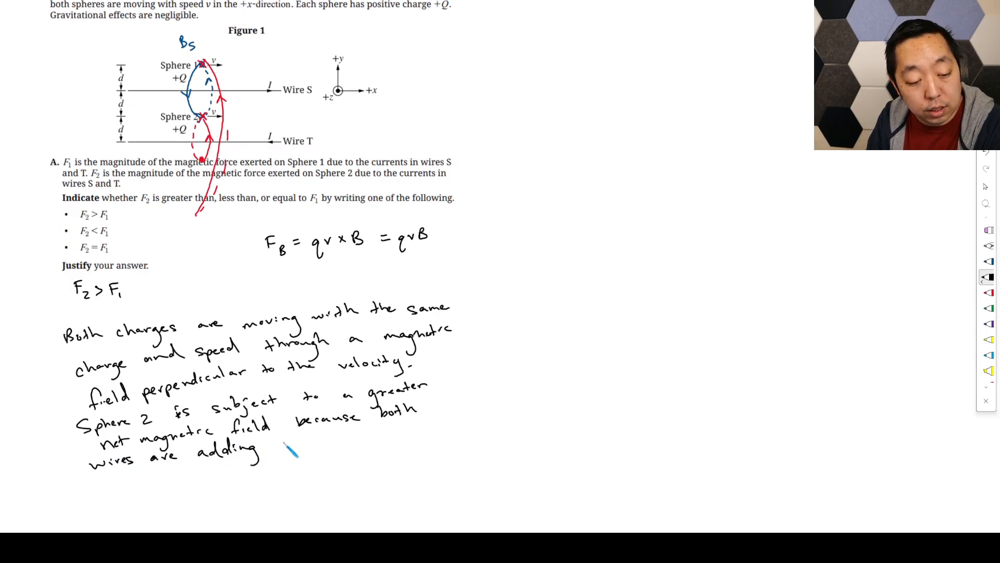
type("to B")
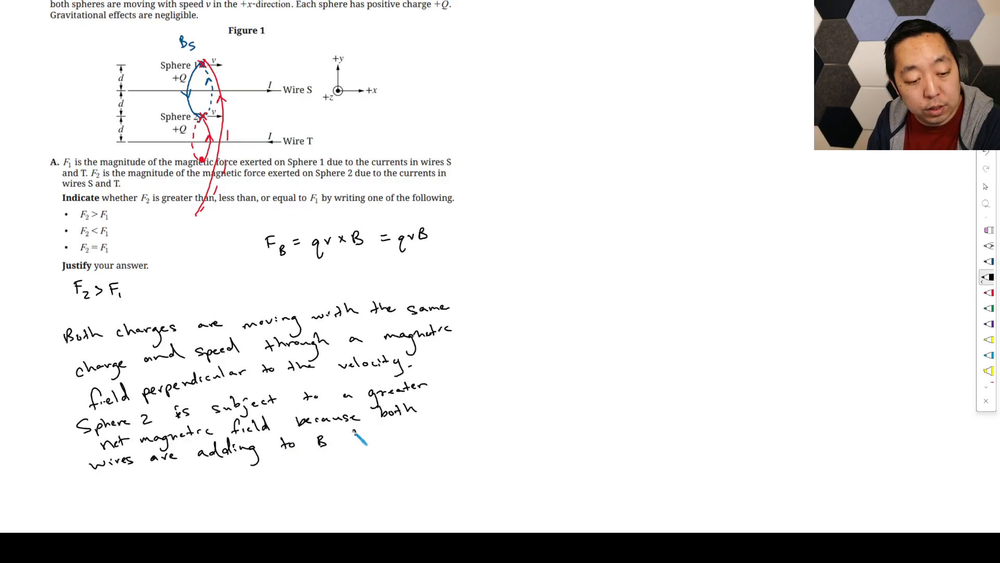
type("field is")
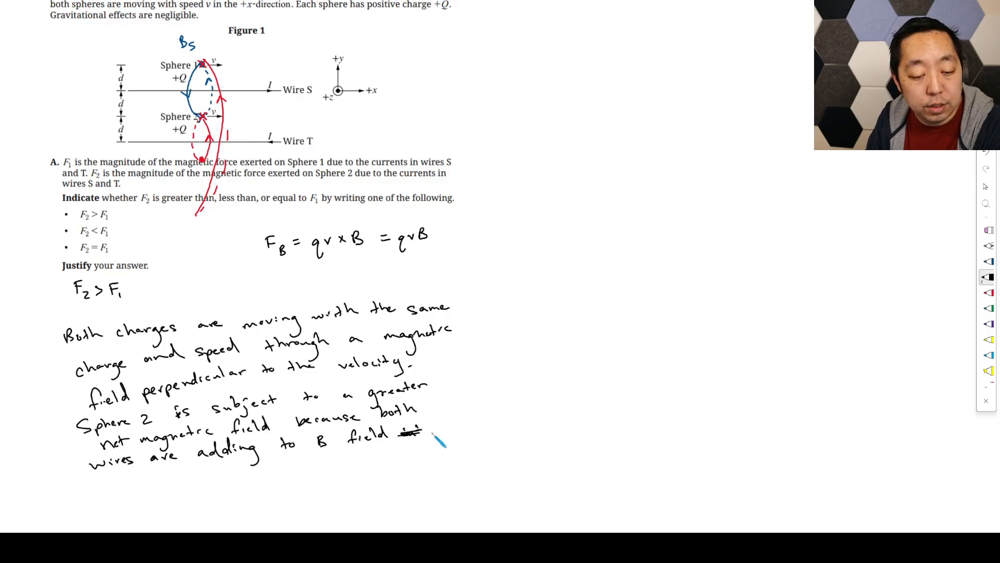
type("-z")
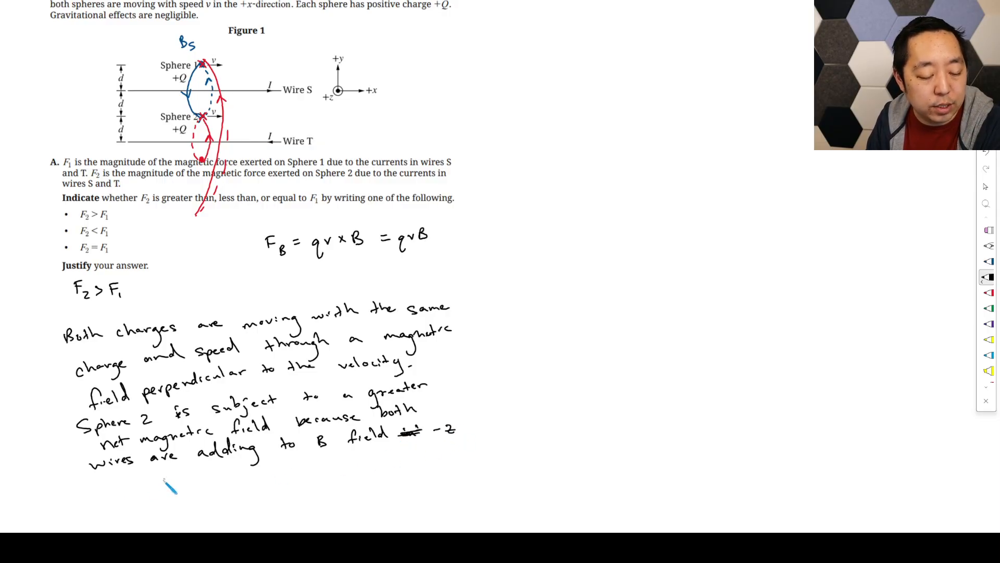
type("direction")
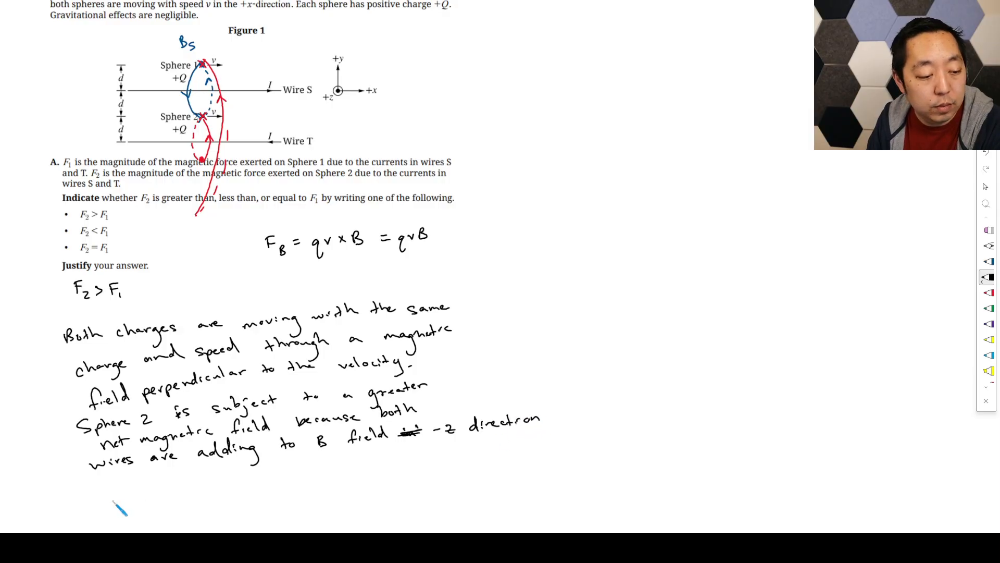
Step: Write that Sphere 1 has each wire's B field in opposite directions; larger B field ⇒ greater force
type("wherea")
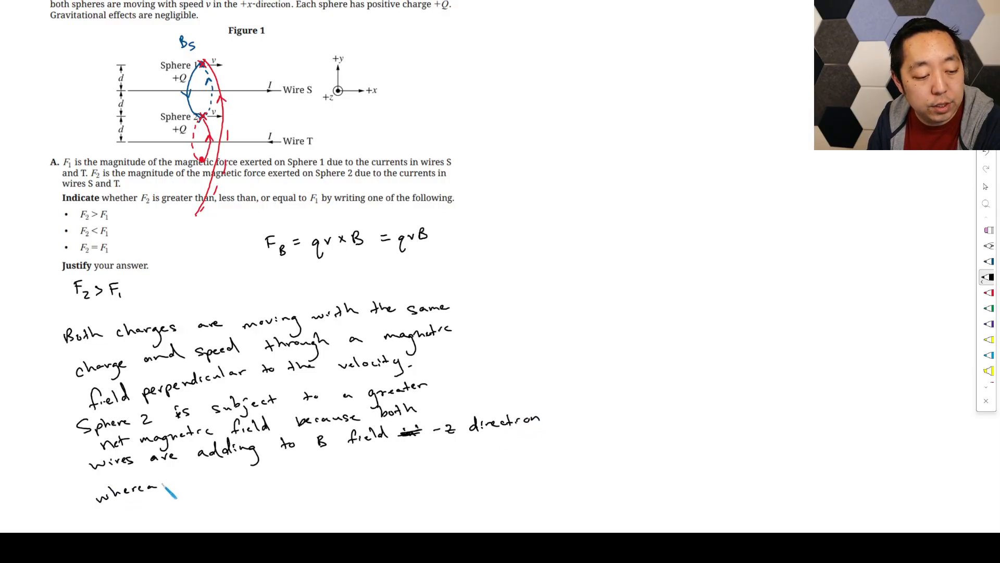
type("Sphere 1 has")
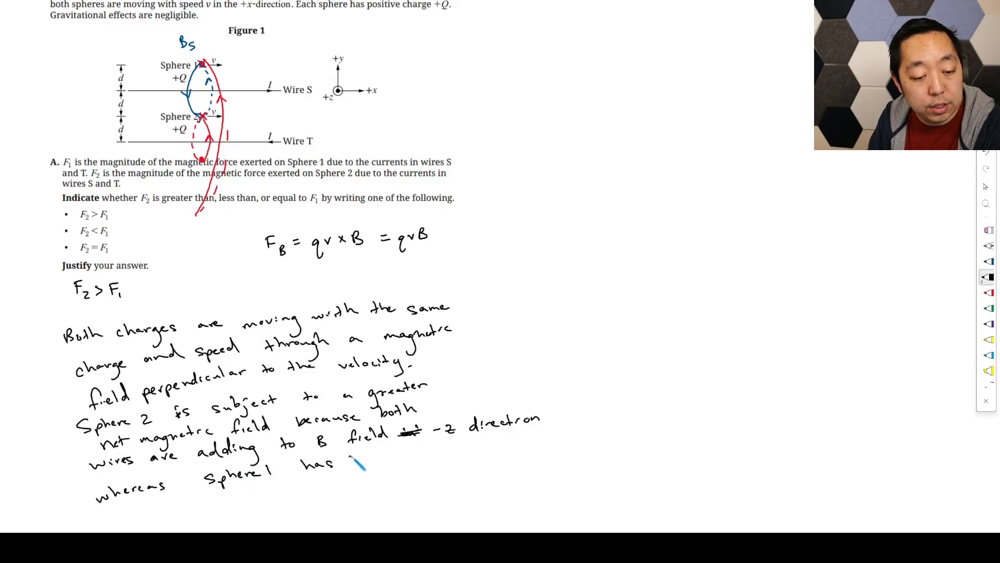
type("the B")
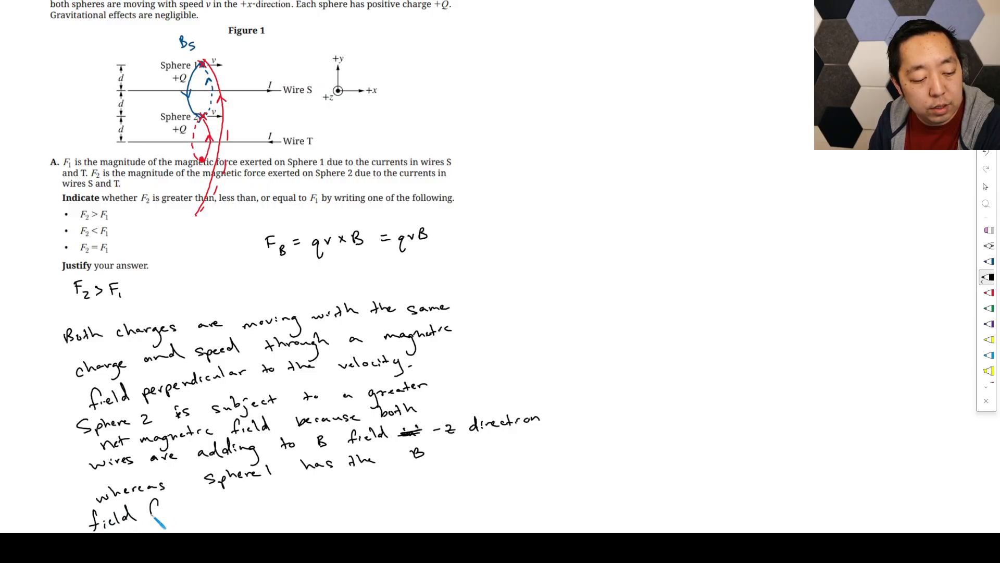
type("from each wire in opposite")
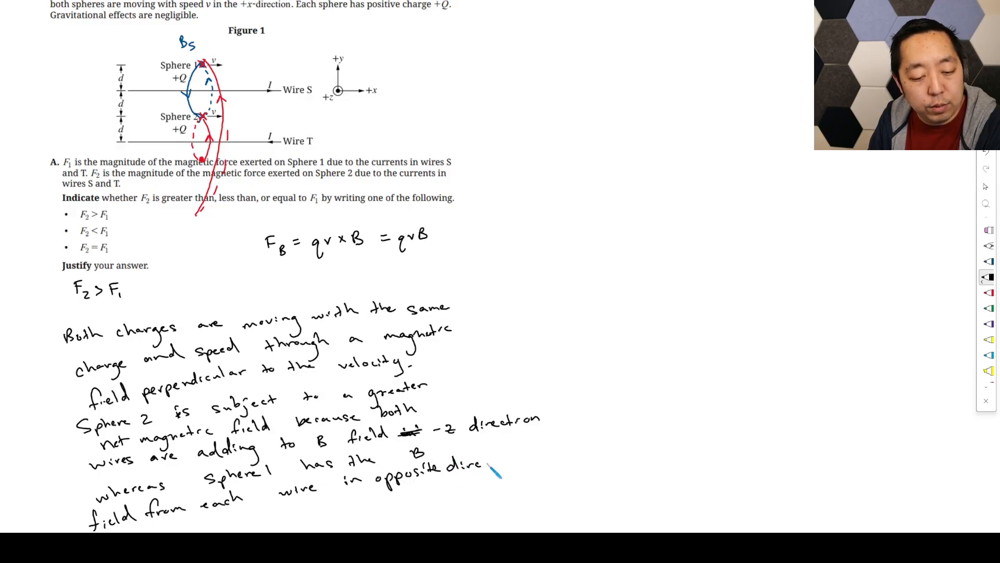
type("directions.")
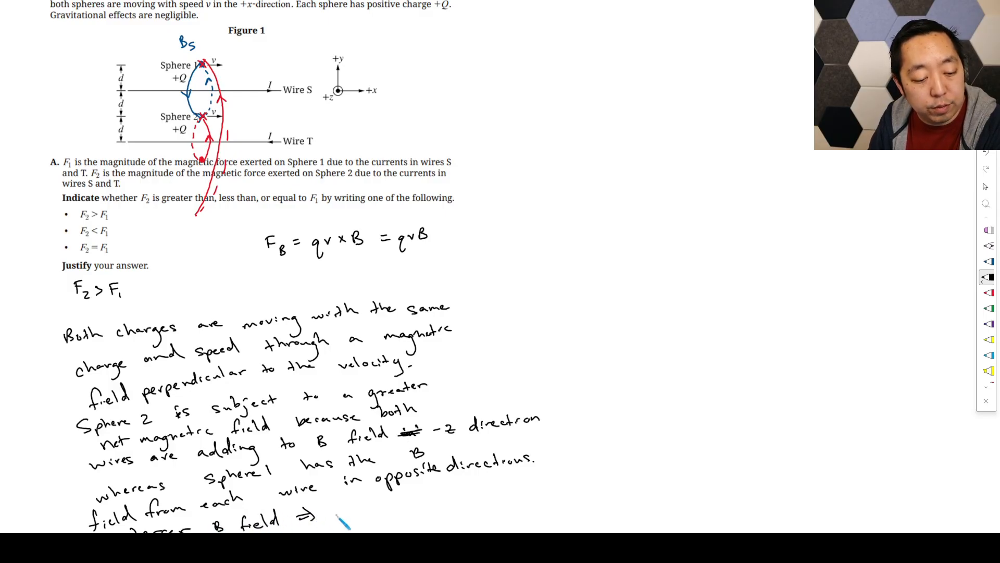
type("greater")
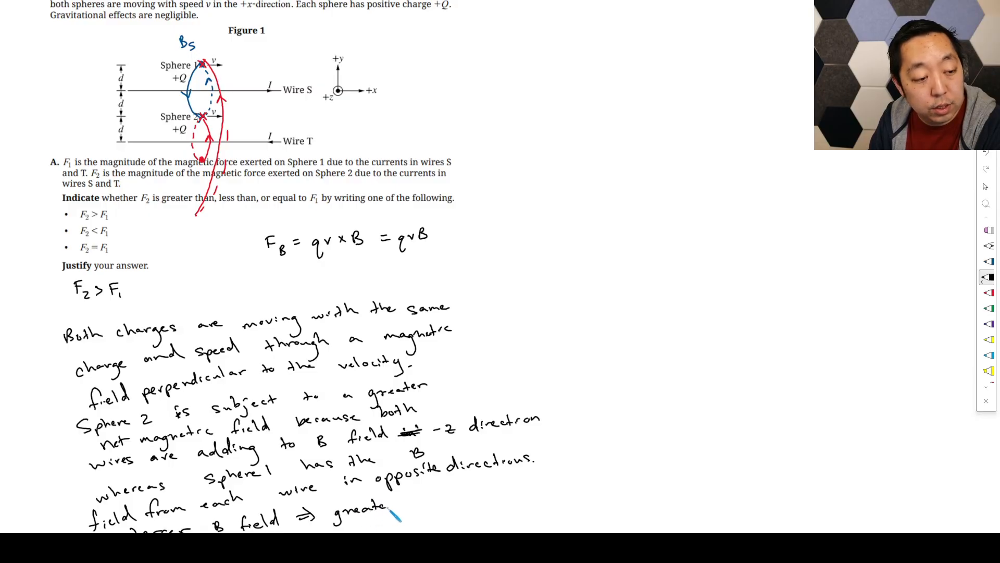
type("force")
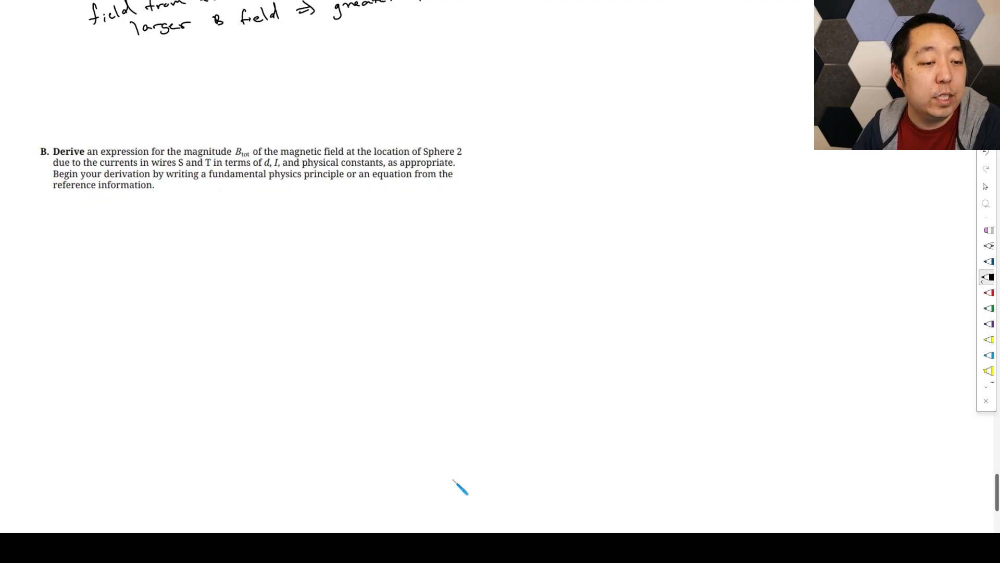
mouse_move(437, 172)
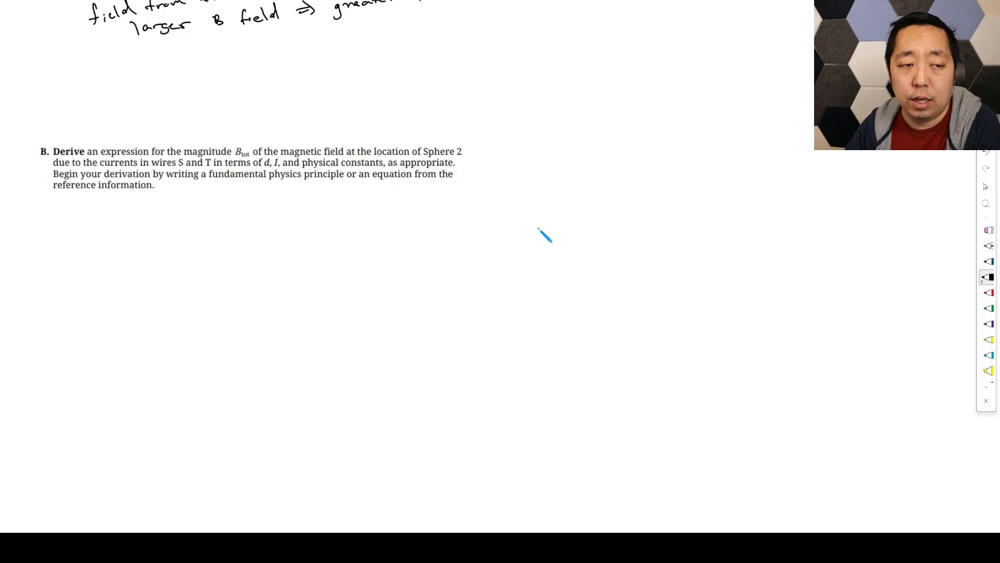
mouse_move(186, 228)
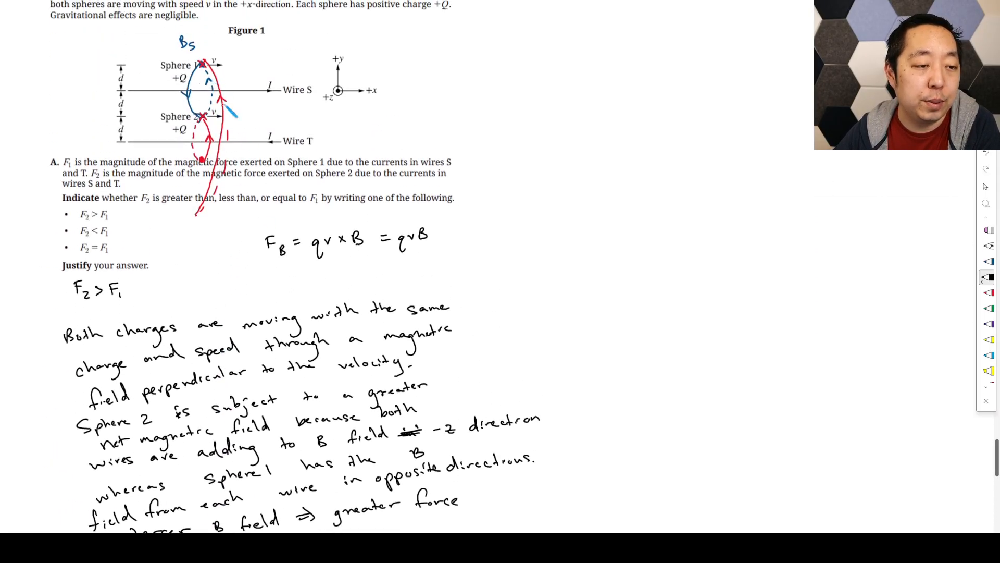
Step: Scroll down to part B for the Ampère's-law derivation of B_tot
scroll("down", 3)
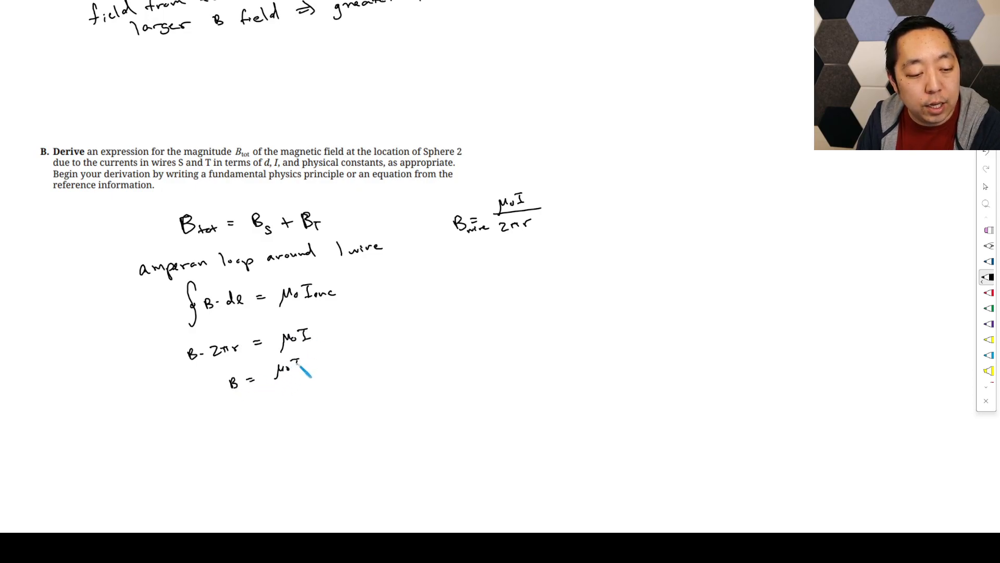
Step: Finish B_tot = μ0I/(2πd) + μ0I/(2πd) = μ0I/(πd) and circle the result
type("2πr")
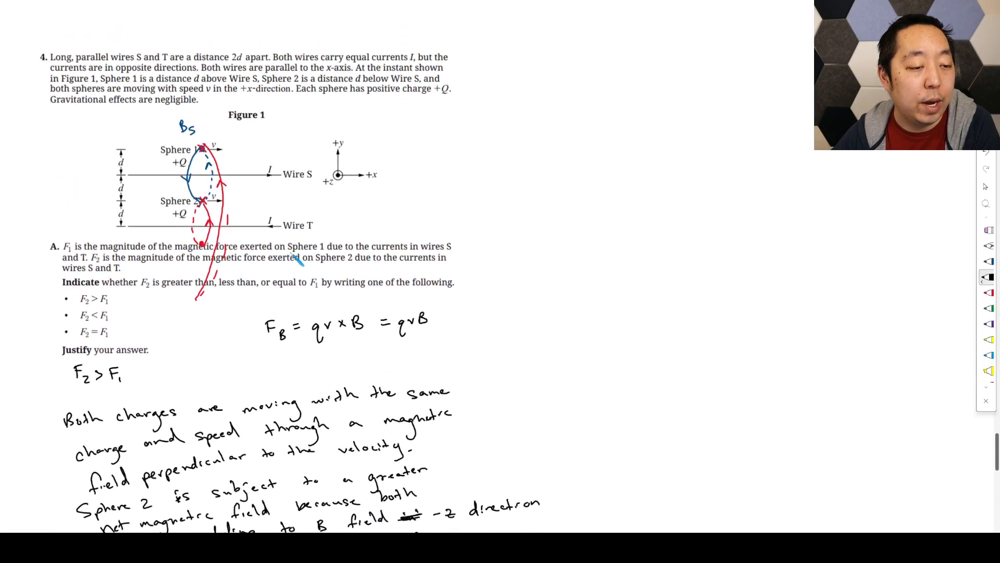
scroll("down", 3)
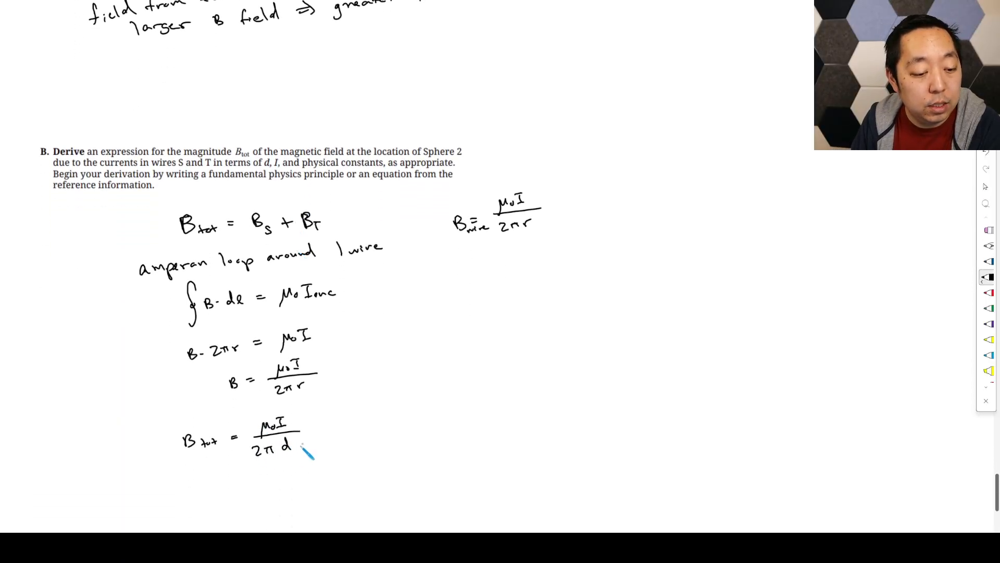
type("+ μ₀I/2πd")
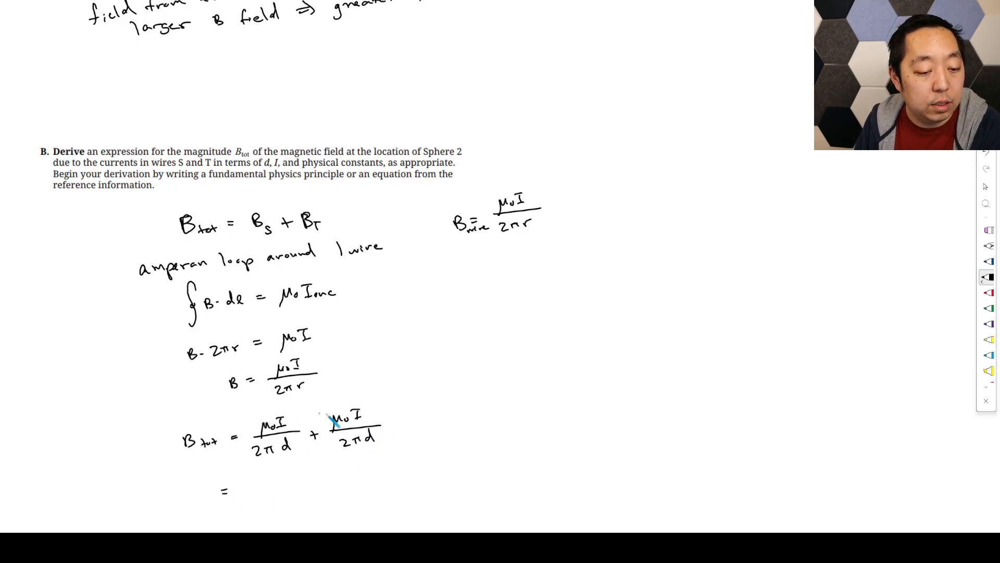
type("μ₀I/πd")
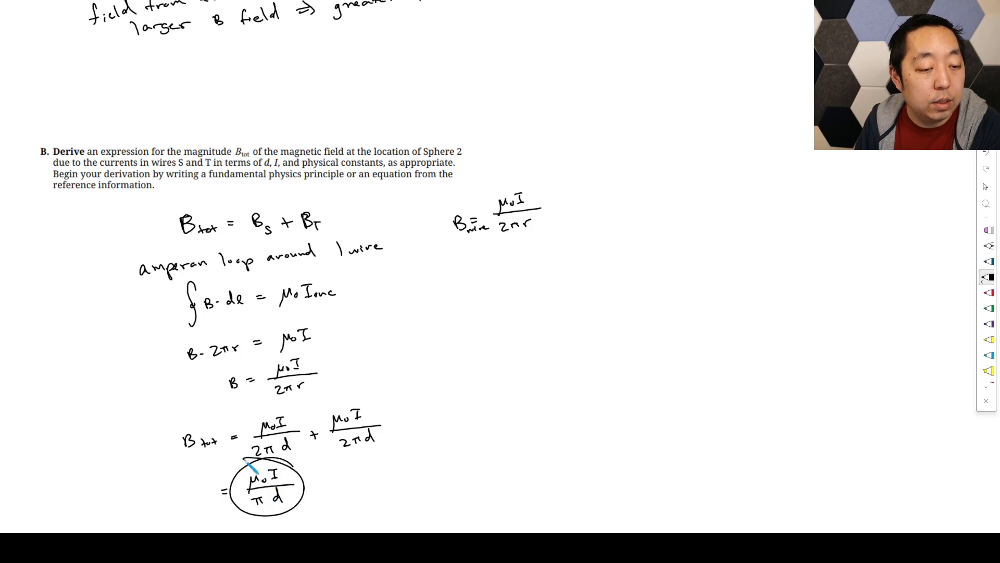
scroll("down", 3)
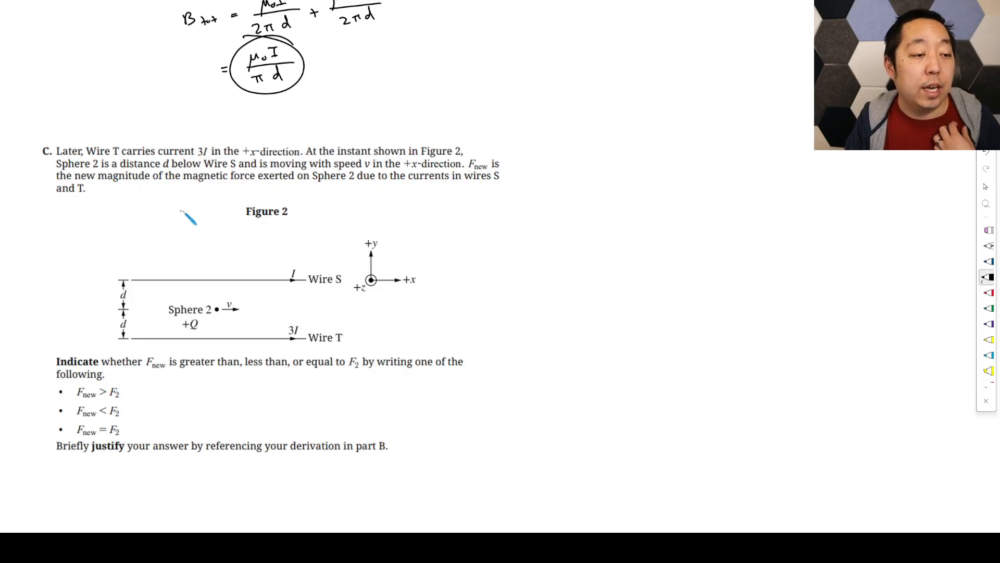
mouse_move(421, 211)
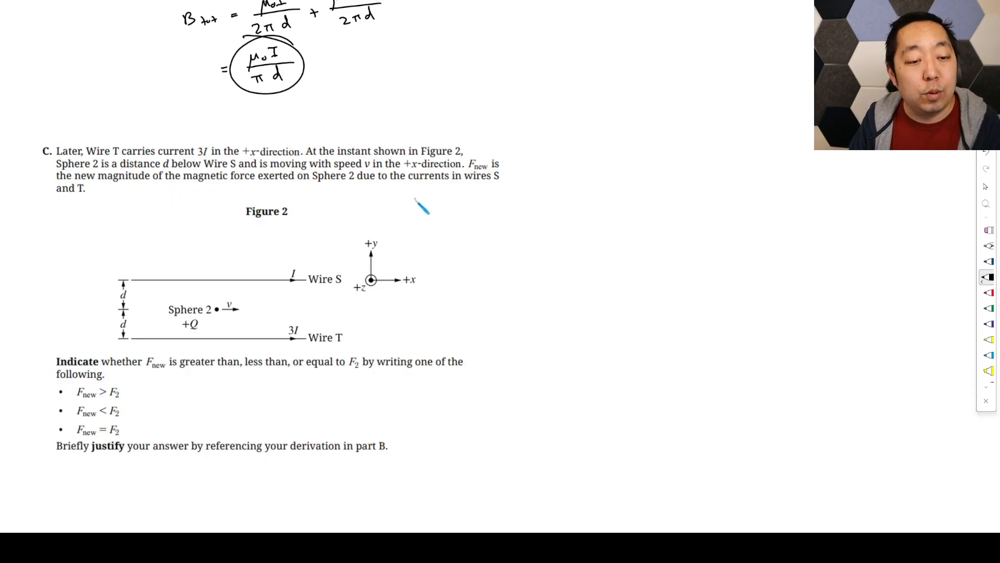
mouse_move(146, 393)
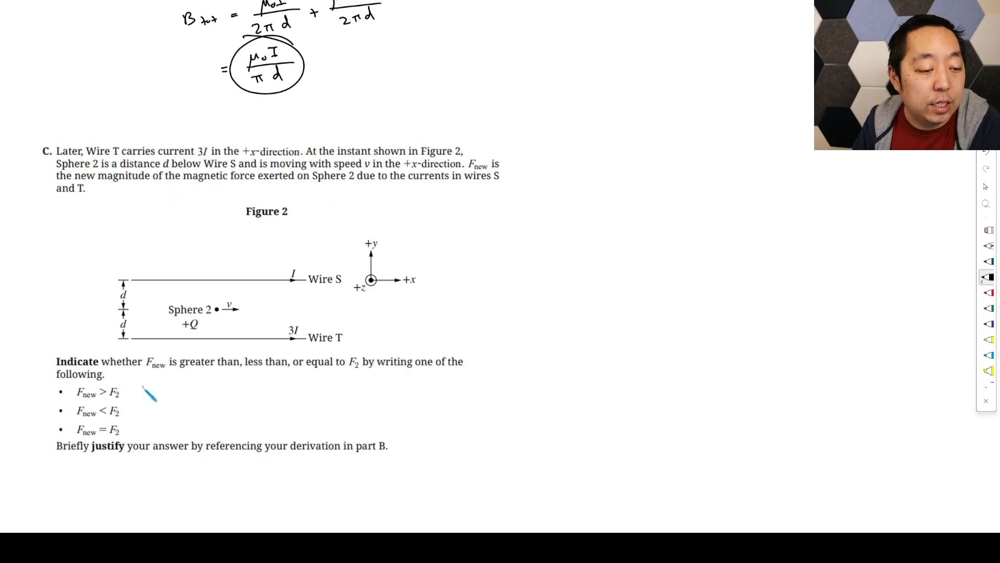
mouse_move(261, 409)
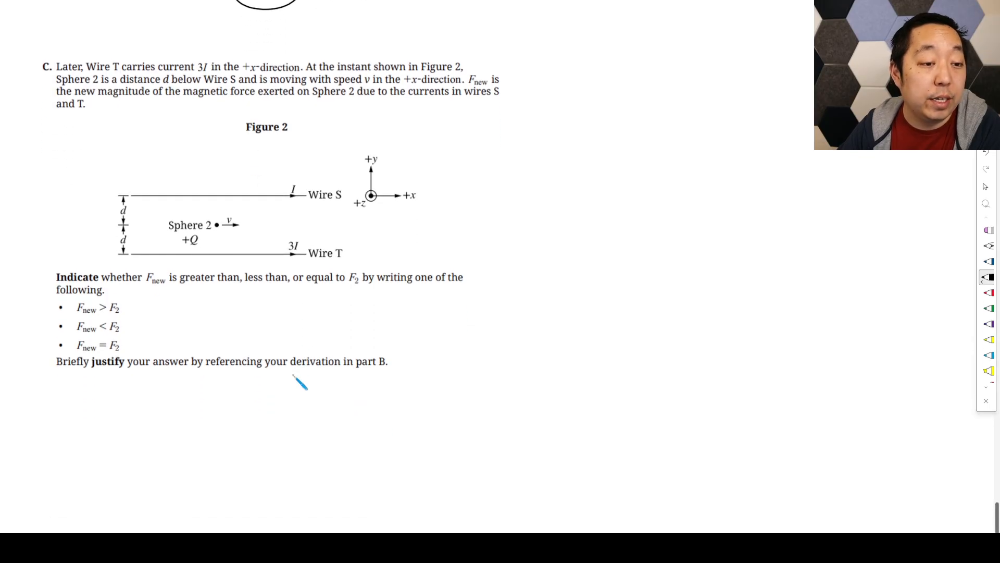
scroll("down", 3)
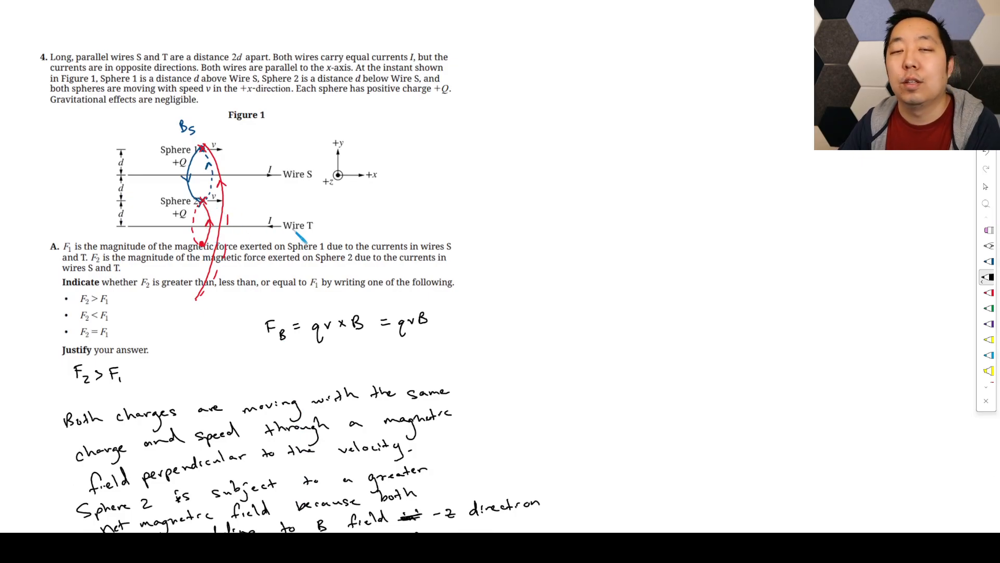
scroll("down", 3)
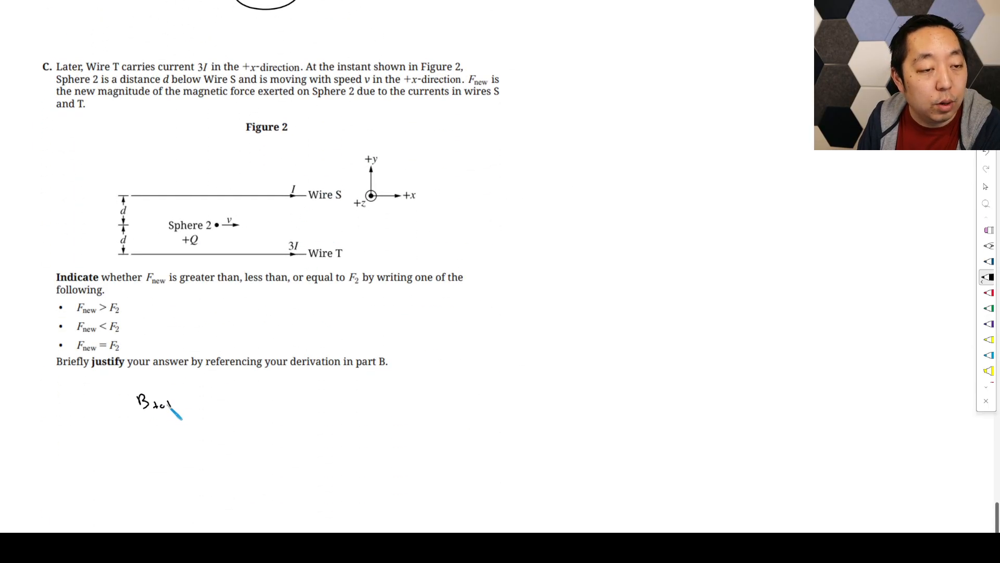
Step: Under part C write B_tot = μ0I/(2πd) − μ0(3I)/(2πd)
scroll("down", 3)
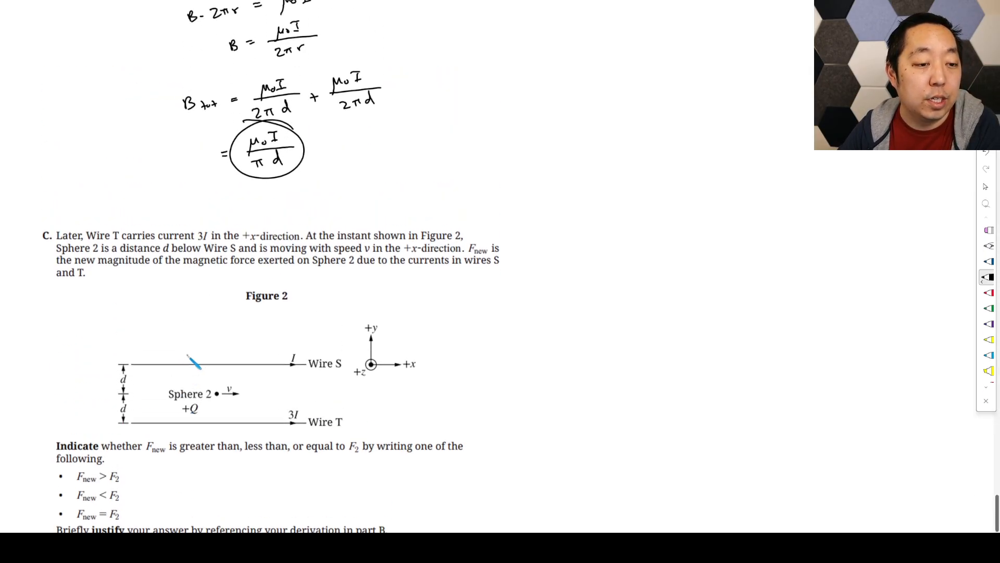
scroll("down", 3)
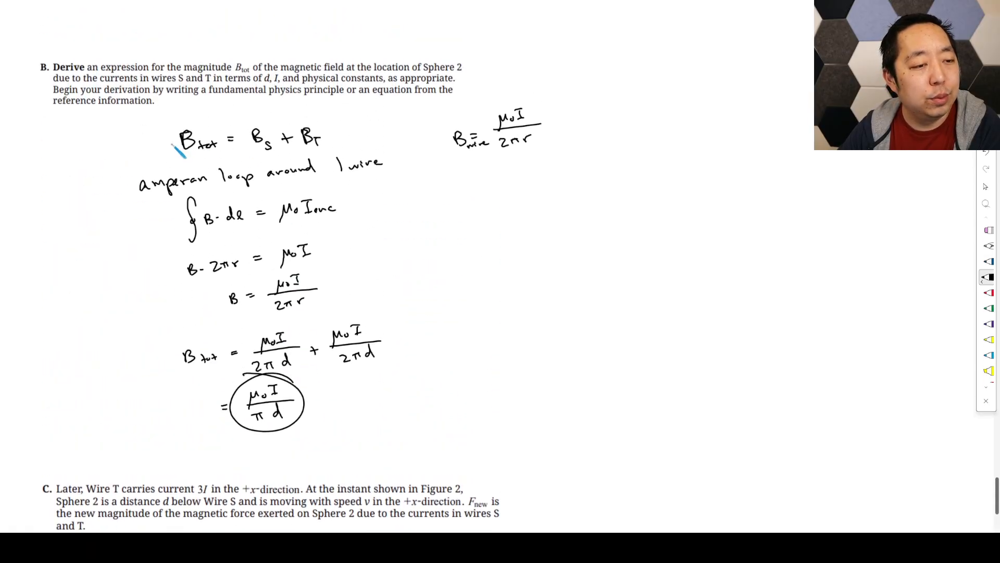
mouse_move(379, 280)
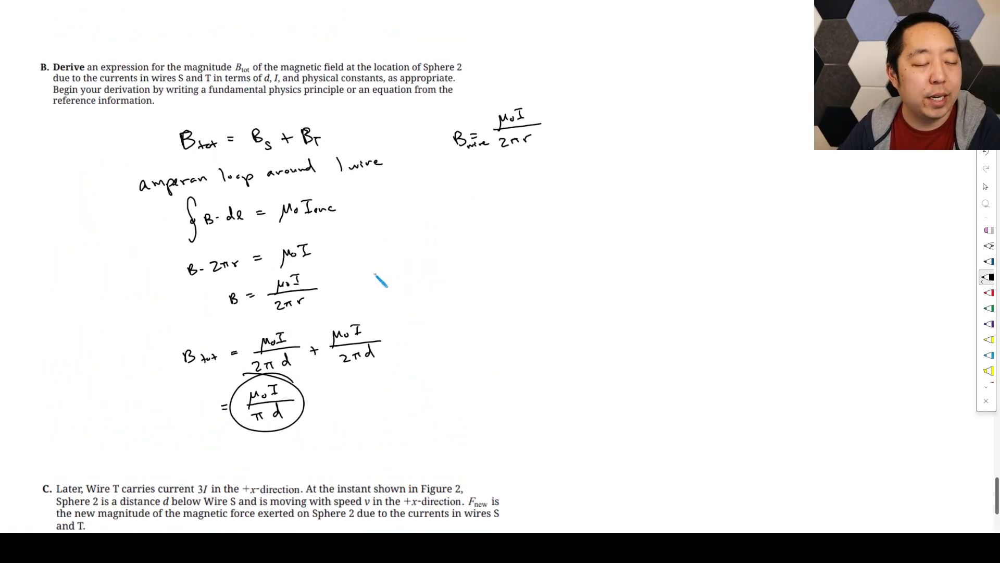
scroll("down", 3)
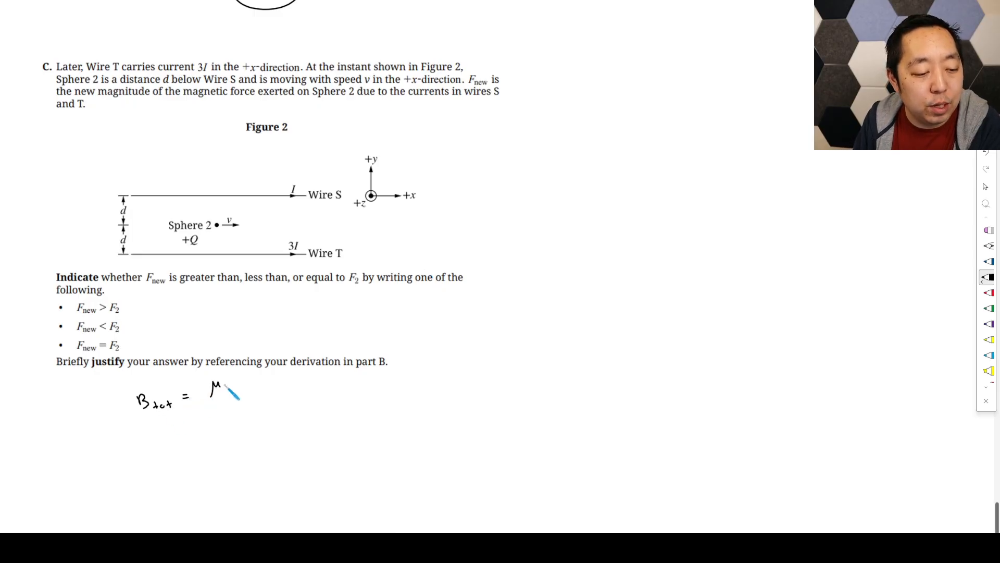
left_click_drag(226, 392, 240, 415)
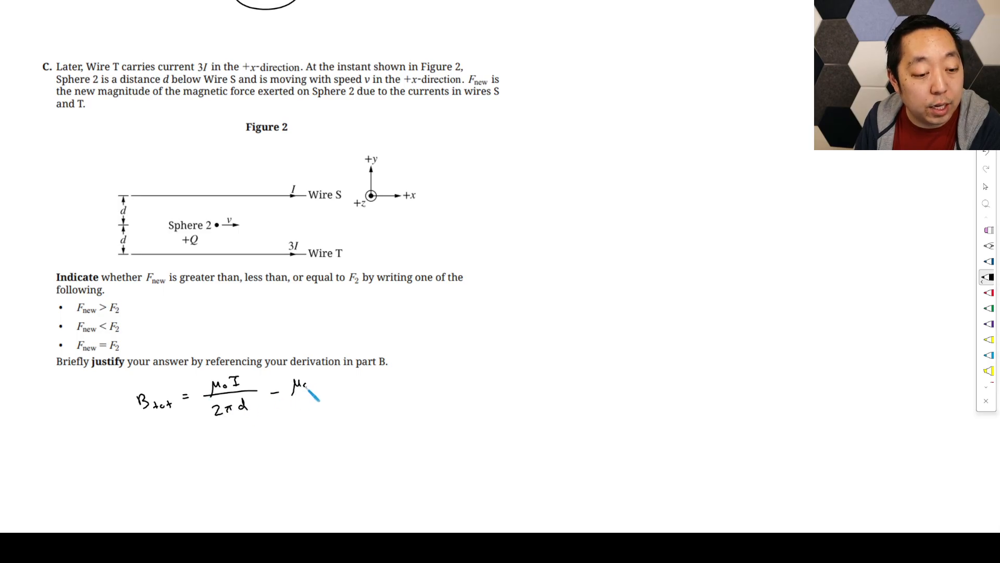
type("(3I)")
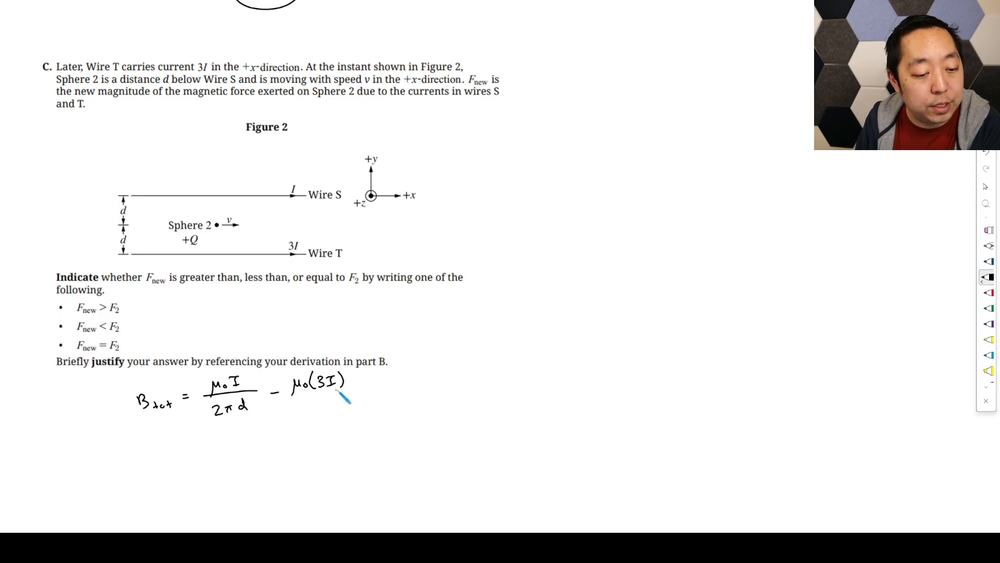
type("2πd")
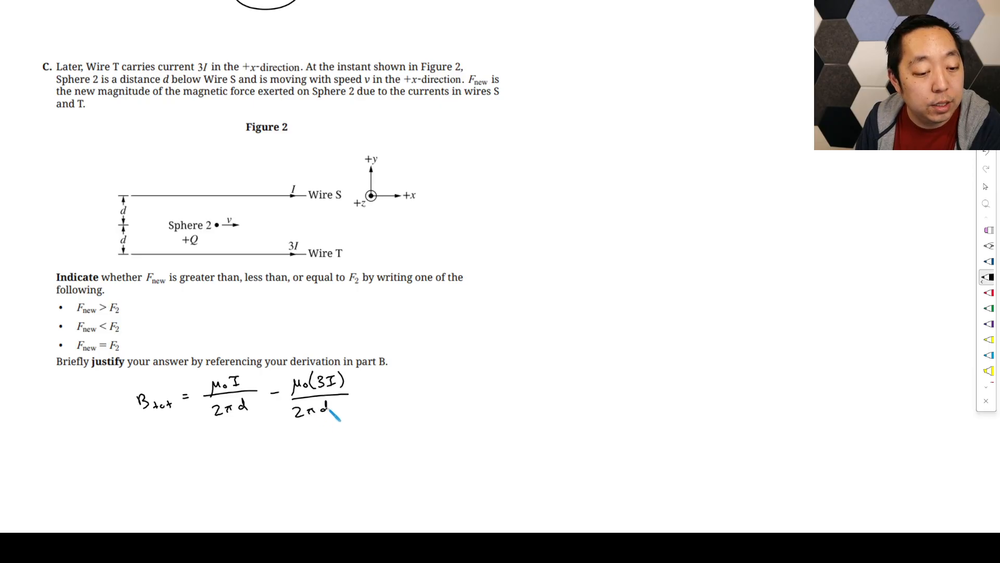
Step: Simplify to −μ0 2I/(2πd) = −μ0I/(πd) and underline it
left_click_drag(358, 396, 406, 402)
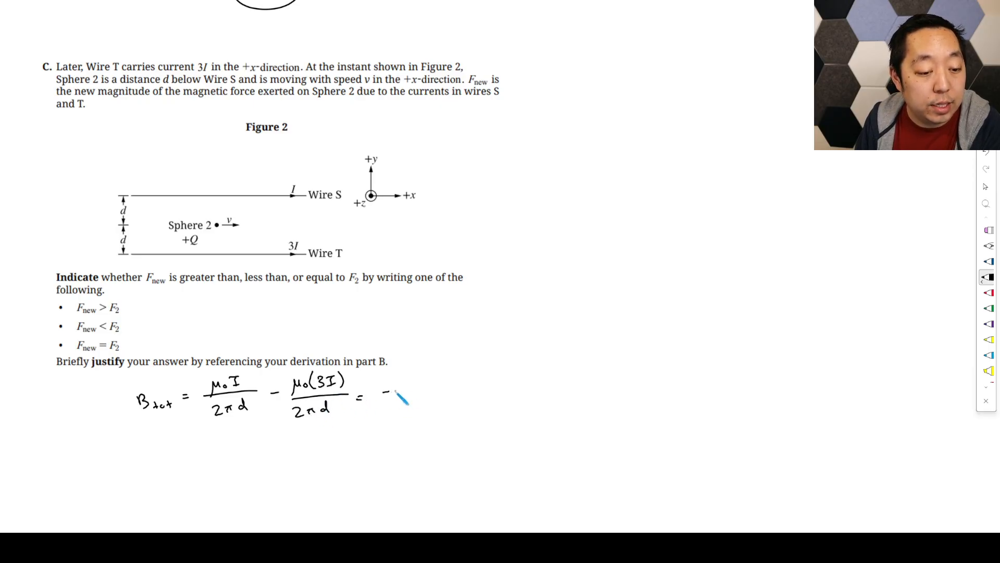
type("μo2I")
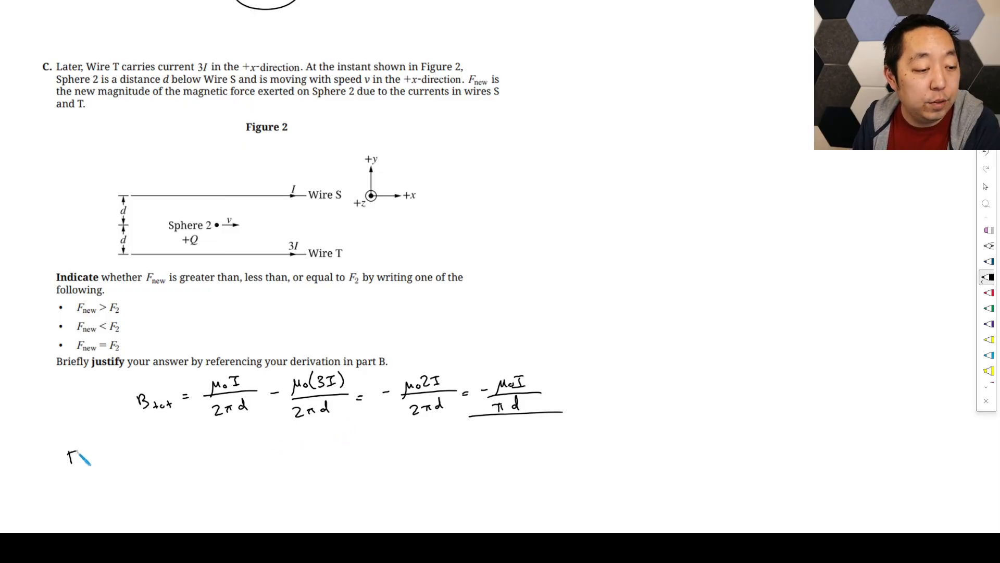
Step: Write the part C answer F_new = F_2
type("Fnew =")
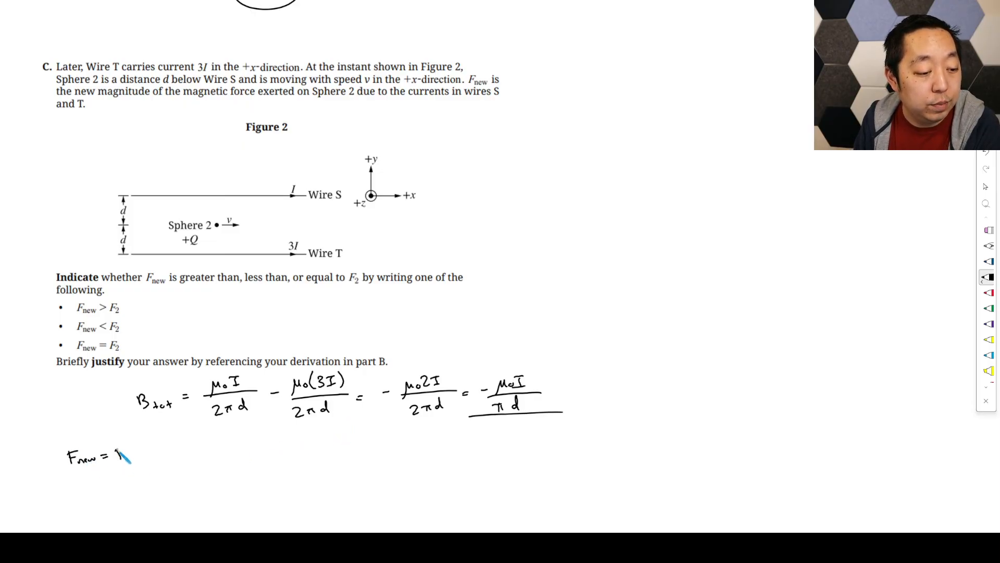
type("F2")
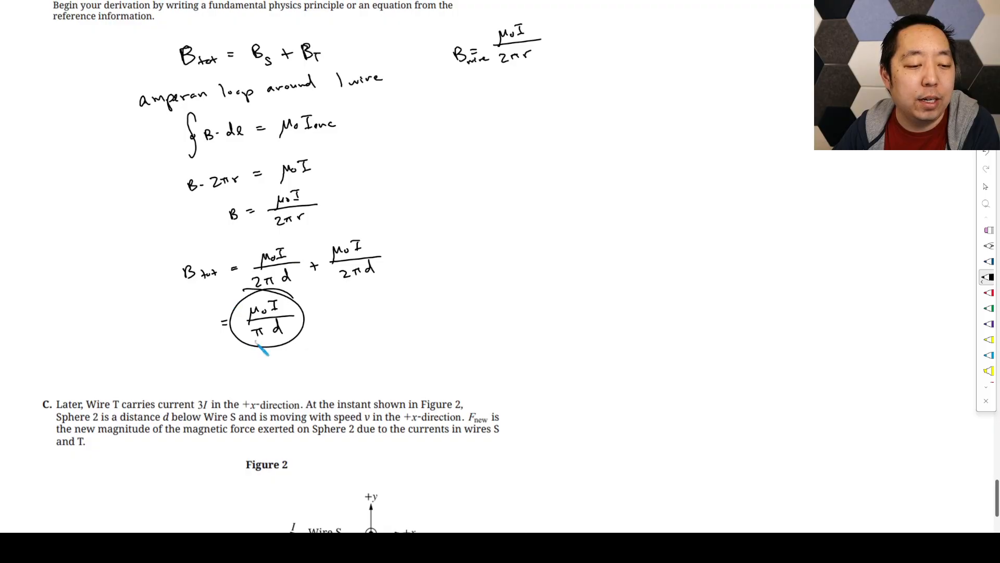
scroll("down", 3)
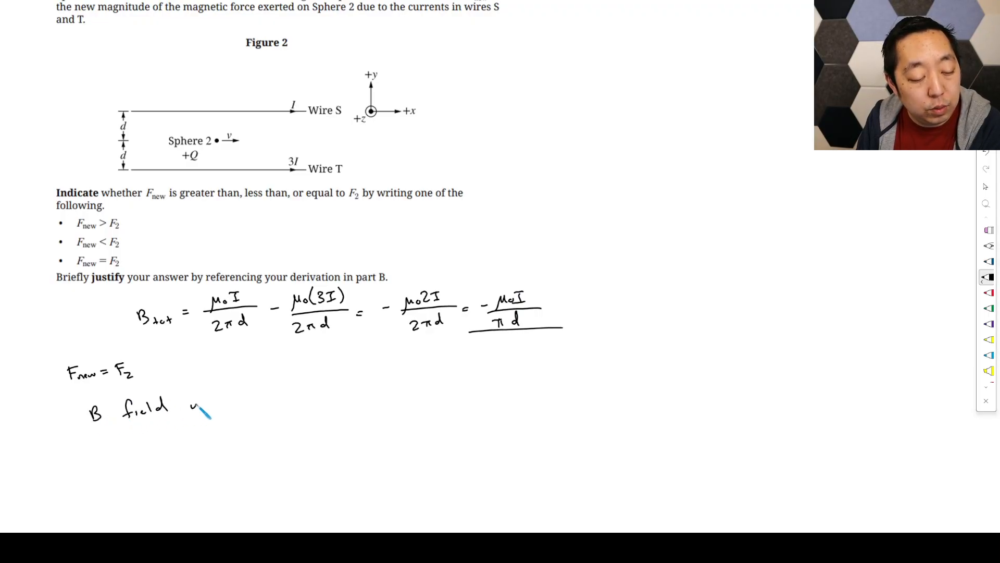
Step: Justify that the B field will sum to the same magnitude μ0I/(πd)
type("will sum to the")
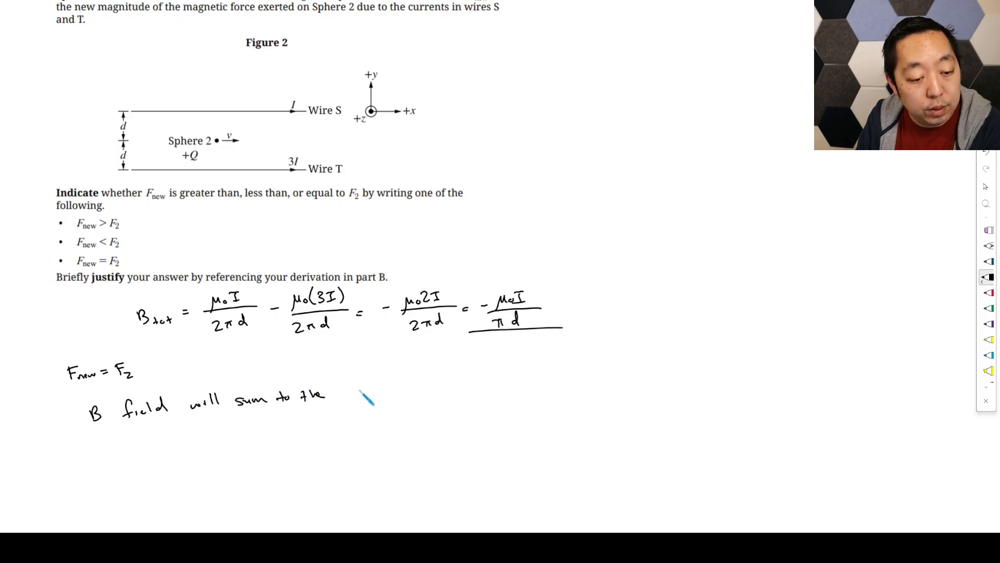
type("same m")
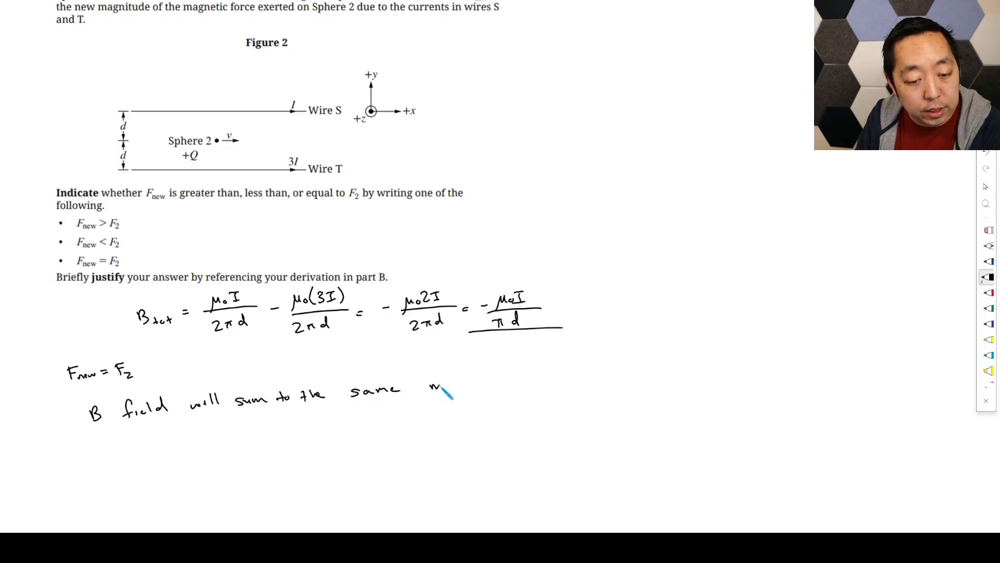
type("magnitude")
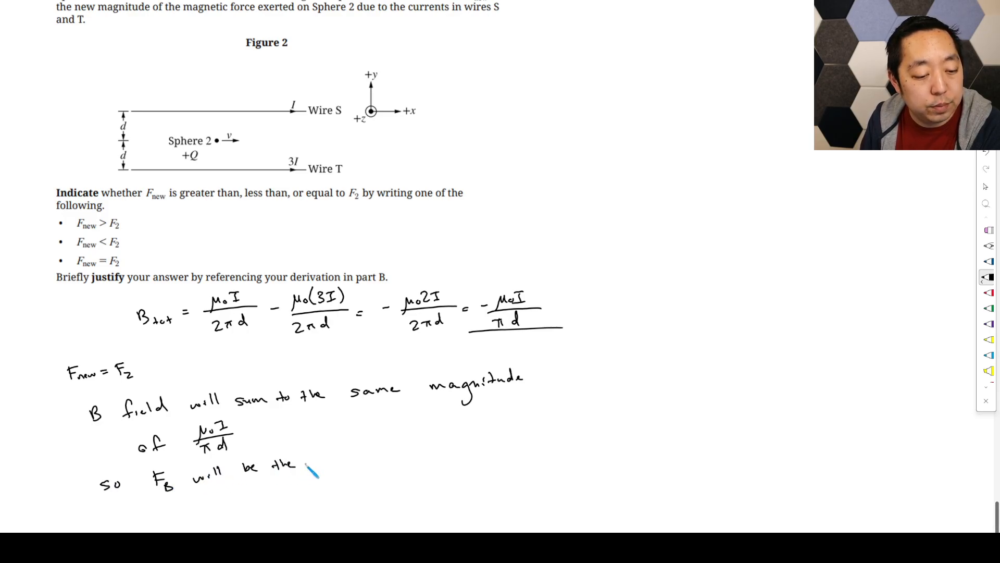
type("same")
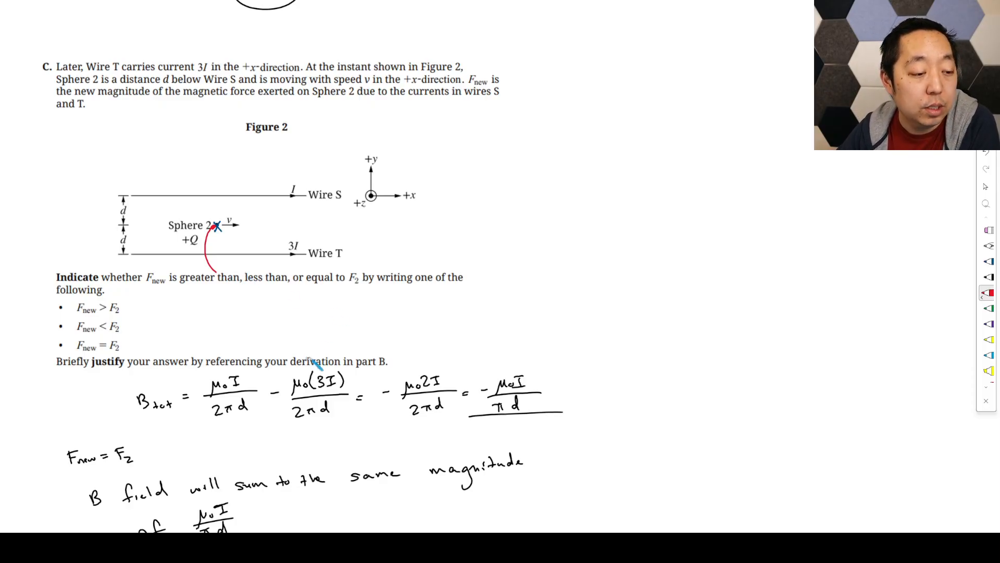
Step: Scroll down to reveal Figure 2 after finishing 'so F_B will be the same' and marking Sphere 2's field direction in red
scroll("down", 3)
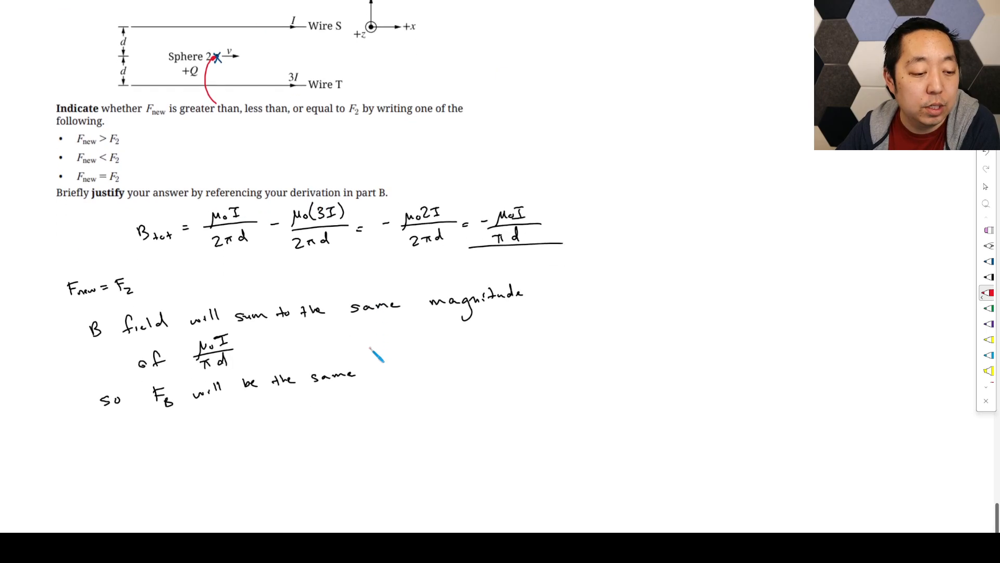